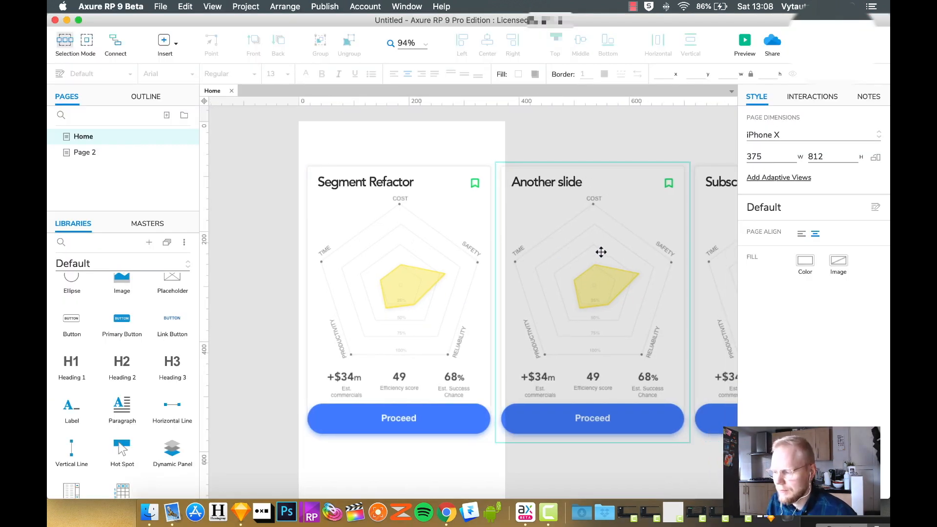
mouse_move(416, 204)
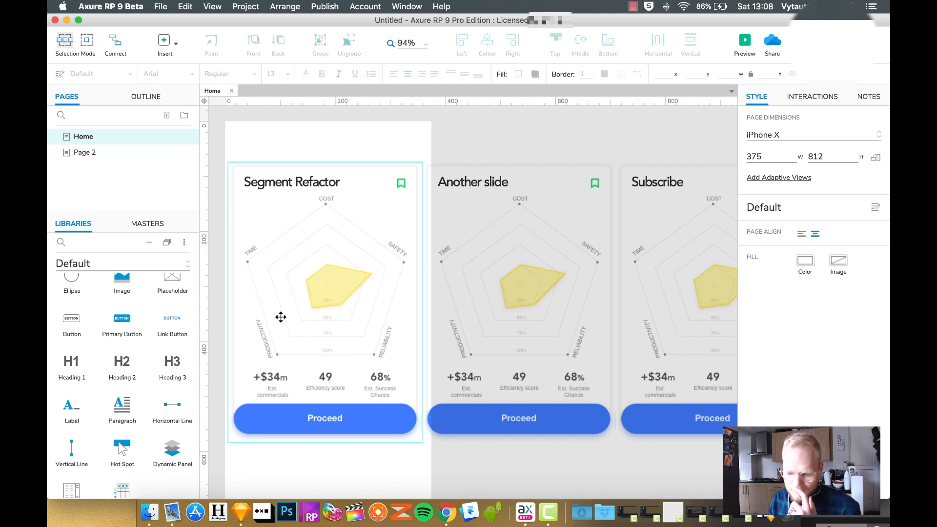
mouse_move(325, 420)
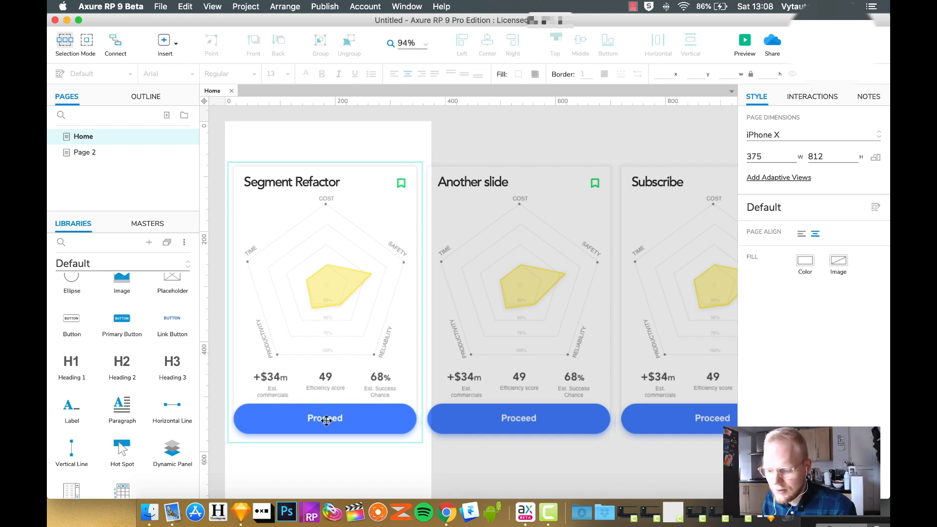
mouse_move(327, 343)
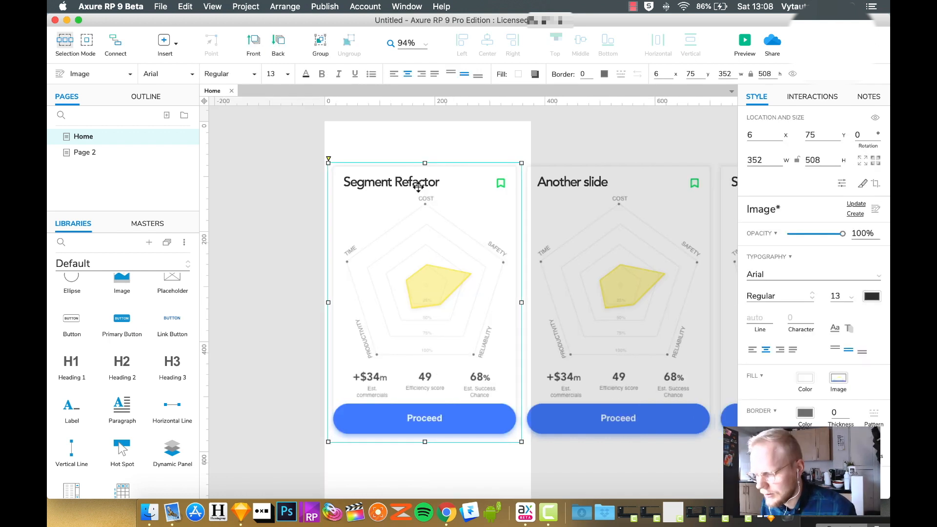
Convert the Segment Refactor card into a slightly wider dynamic panel and edit State1.
double_click(391, 181)
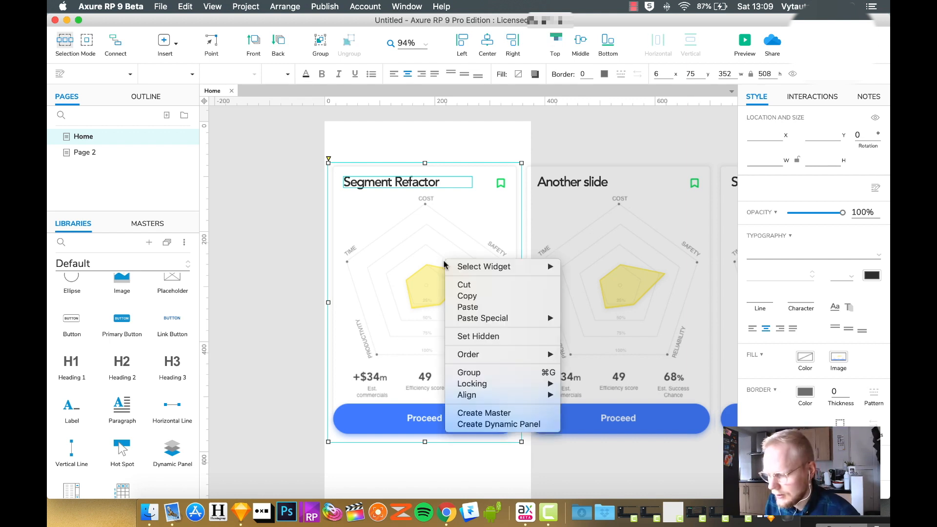
click(498, 424)
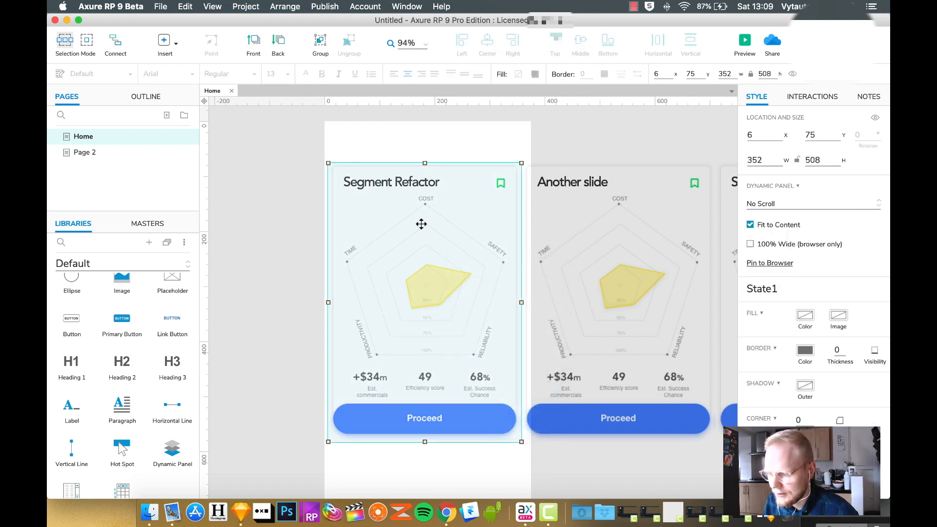
drag(520, 302, 532, 301)
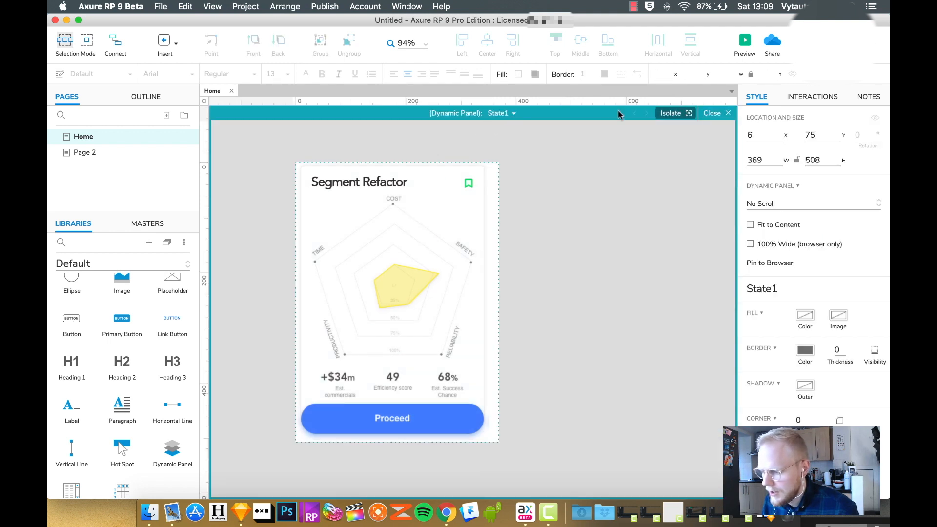
Move Another slide into State2 and Subscribe into a new State3, aligning each card.
click(501, 113)
text(Another slide)
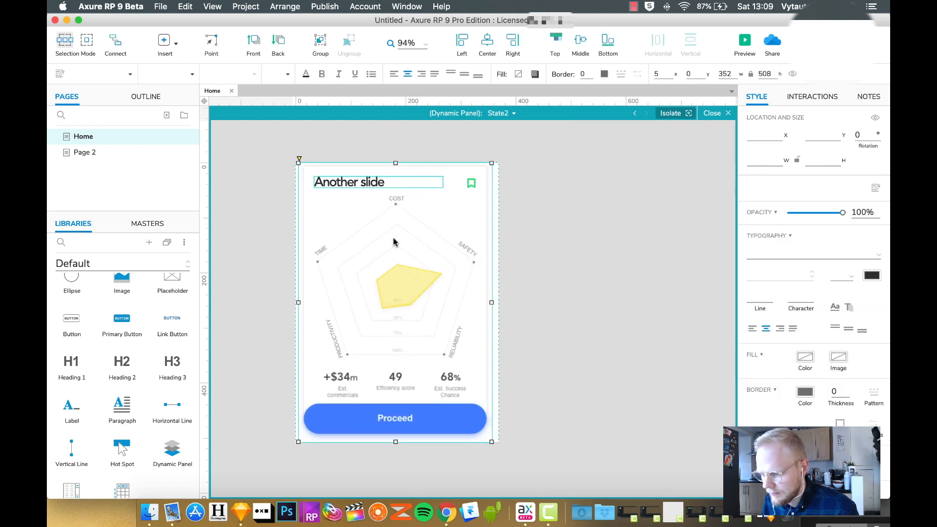
drag(395, 242, 395, 240)
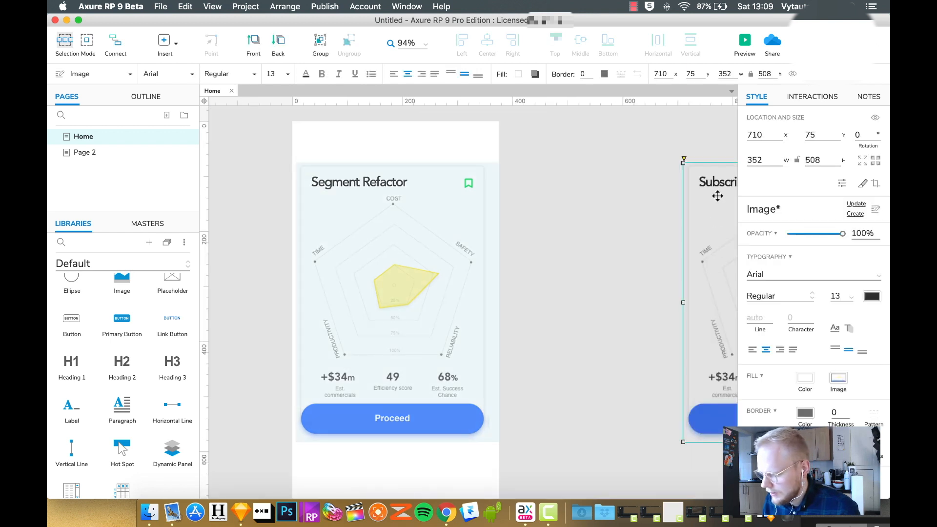
double_click(396, 299)
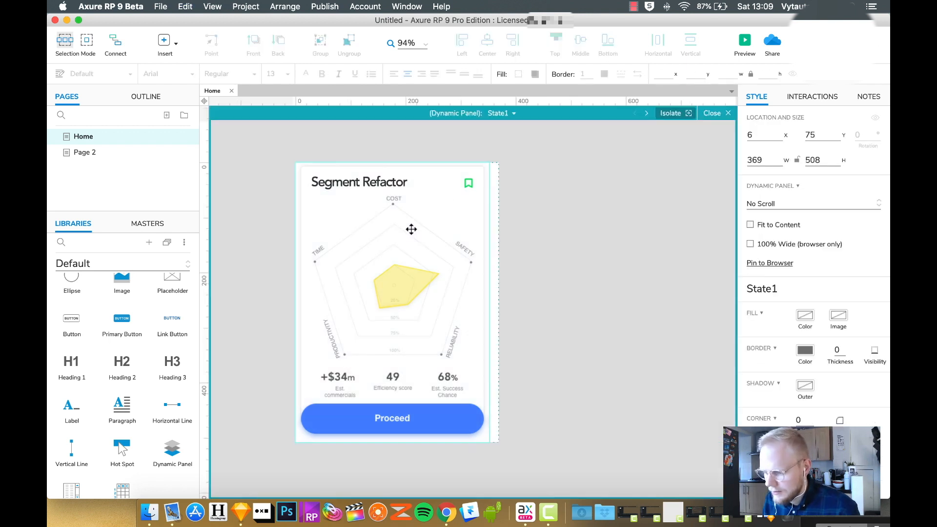
click(513, 113)
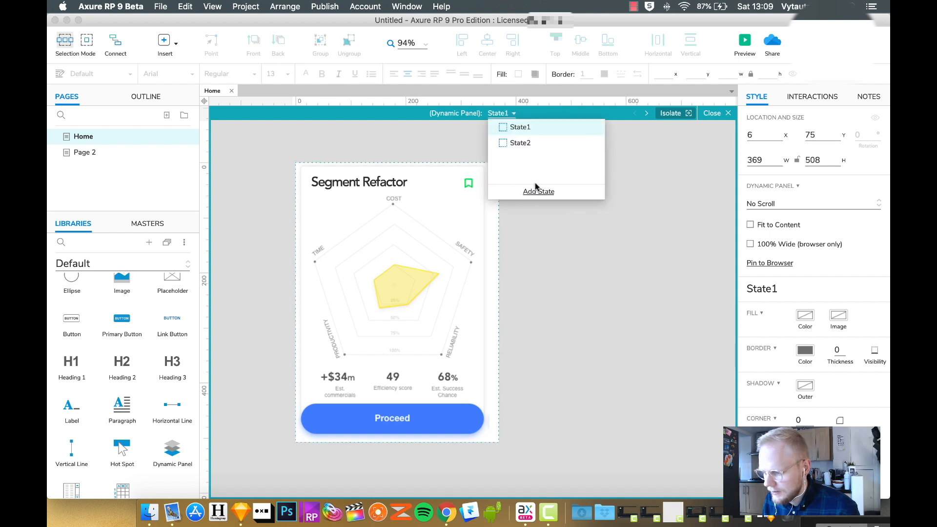
click(538, 191)
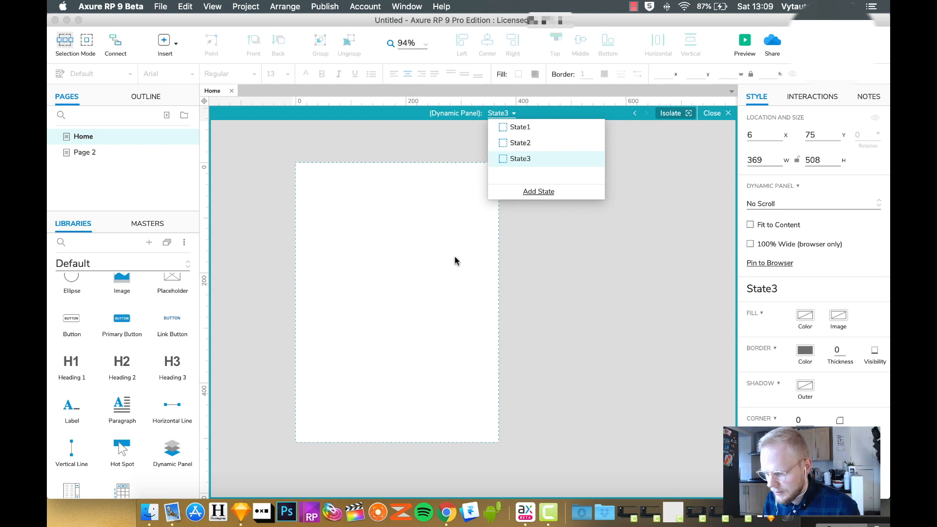
click(520, 158)
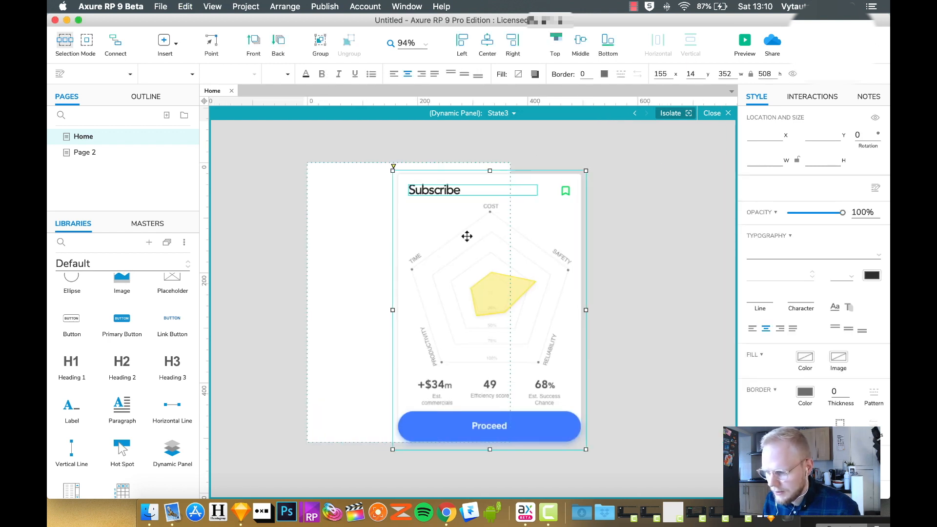
drag(466, 236, 383, 228)
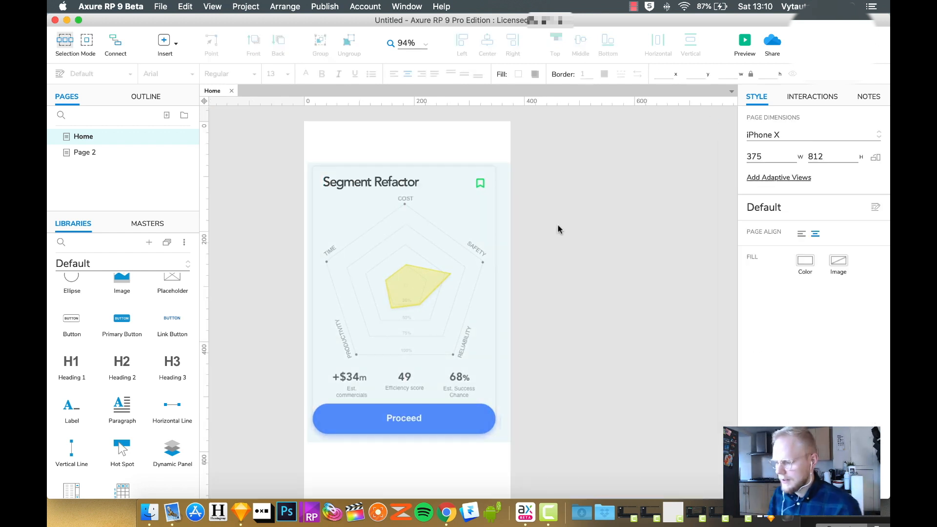
mouse_move(509, 251)
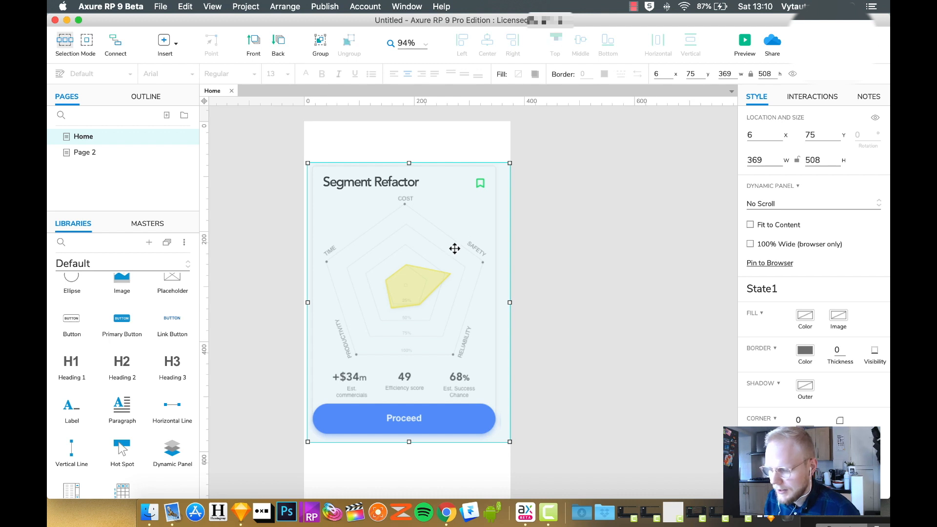
Name the panel Slideshow 1 and add OnSwipeLeft setting This to Previous with wrap.
click(812, 96)
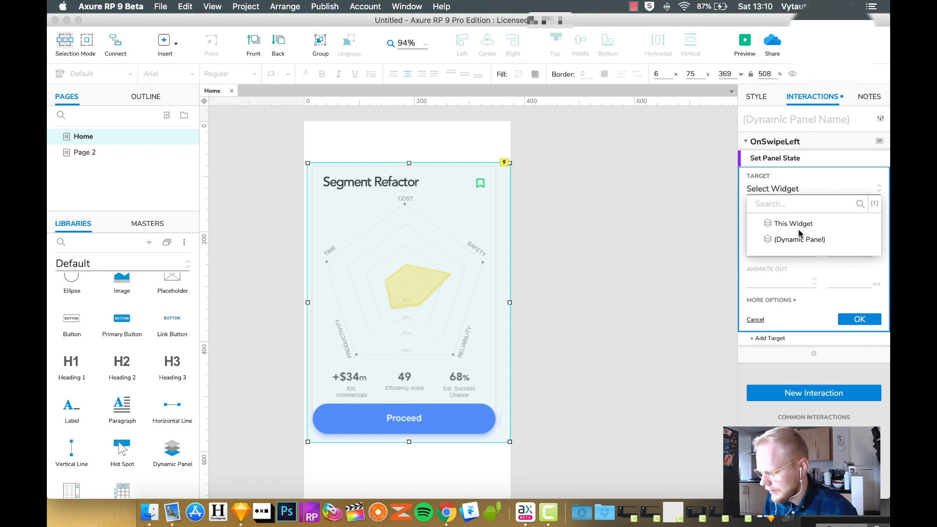
click(793, 223)
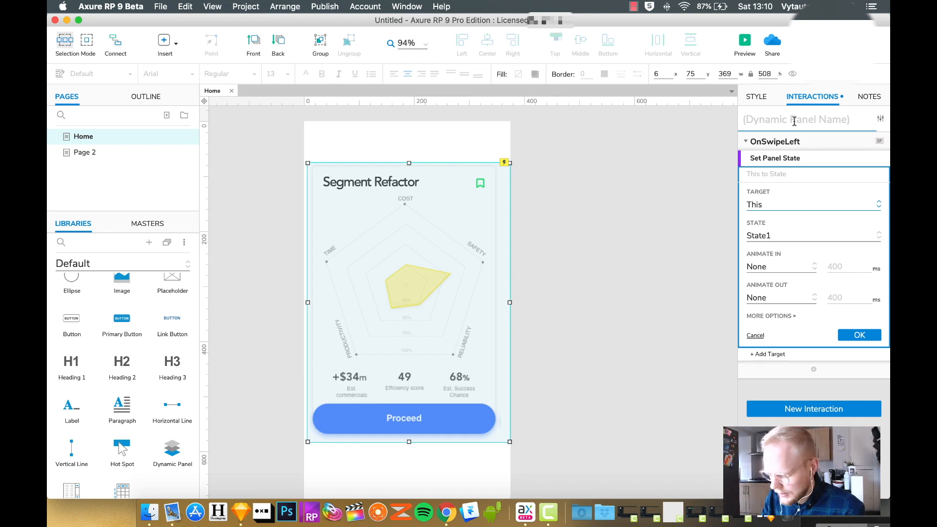
text(Slideshow)
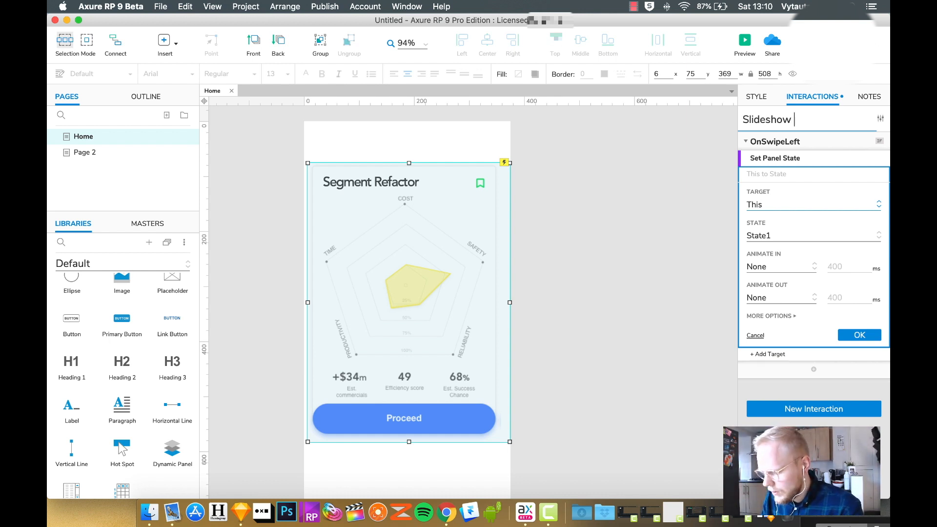
click(860, 335)
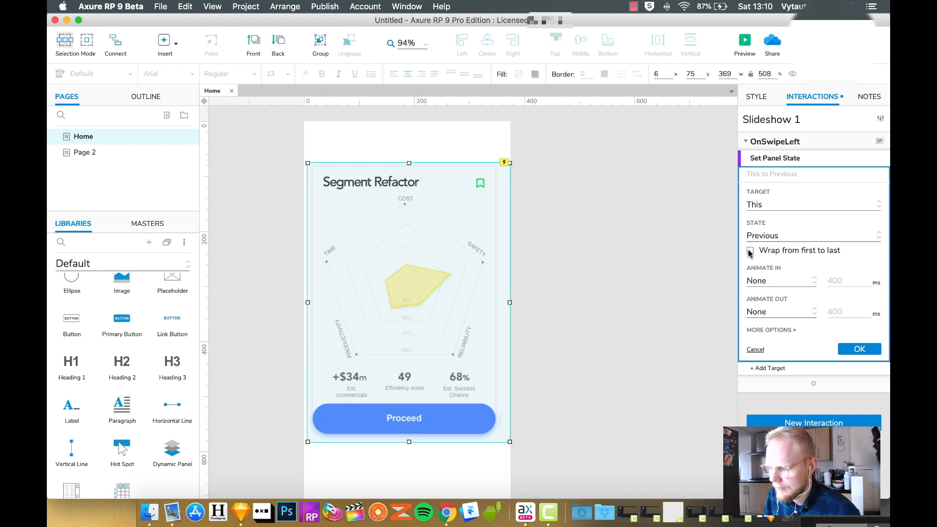
click(750, 250)
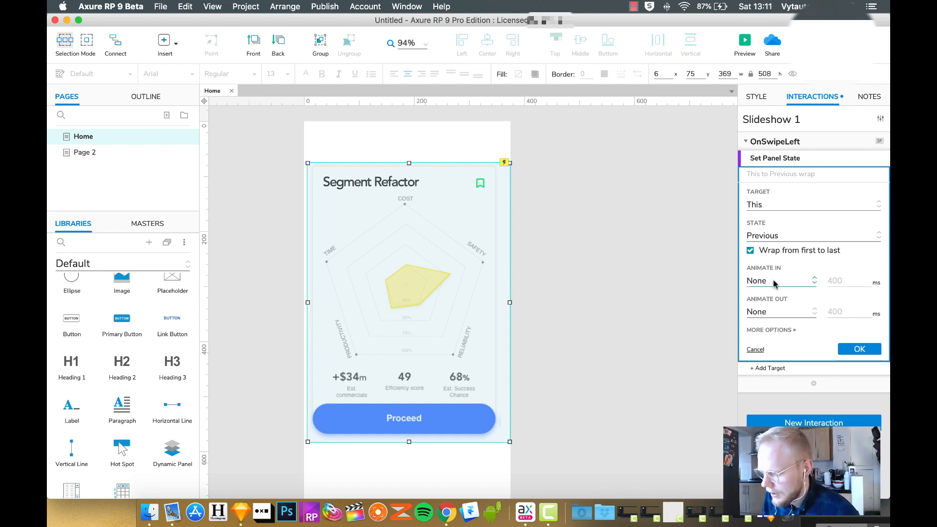
Animate the swipe-left state change with Slide Left, Ease In Cubic, 400 ms, and confirm.
click(780, 280)
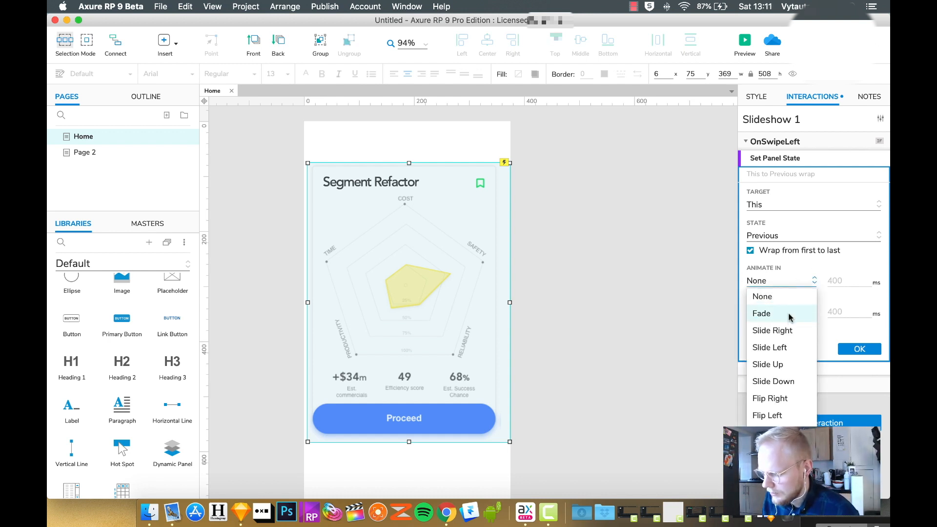
mouse_move(770, 347)
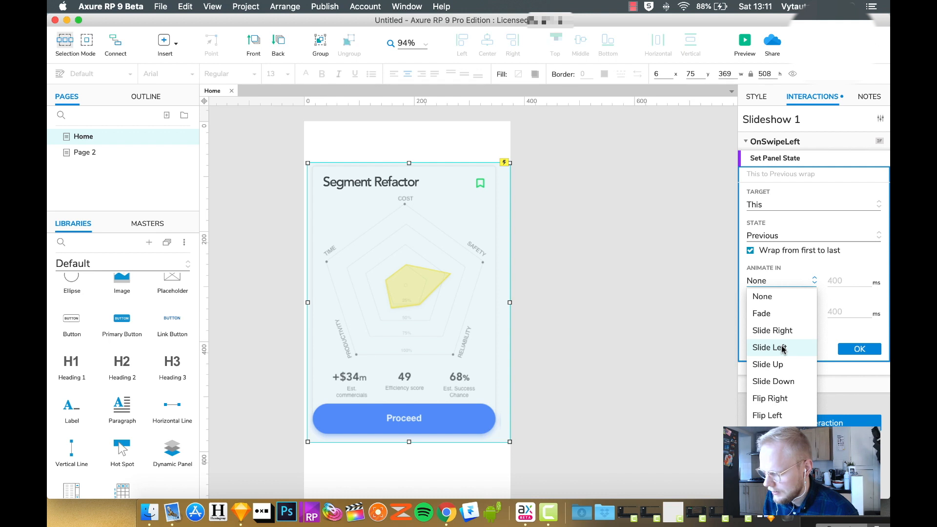
click(770, 347)
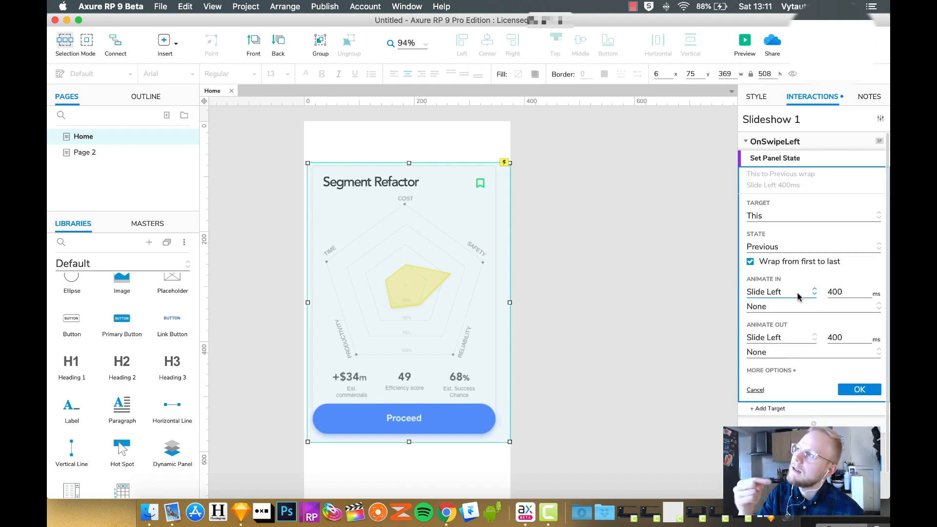
mouse_move(806, 312)
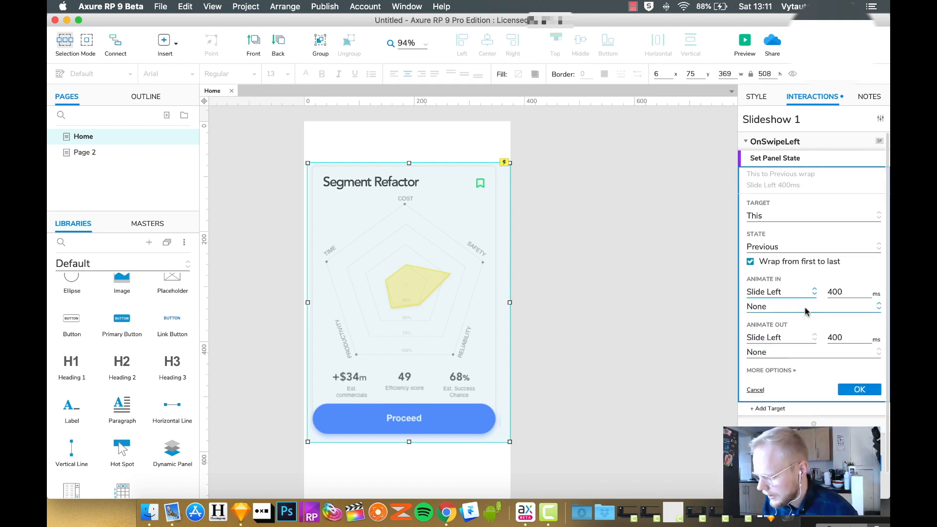
click(812, 307)
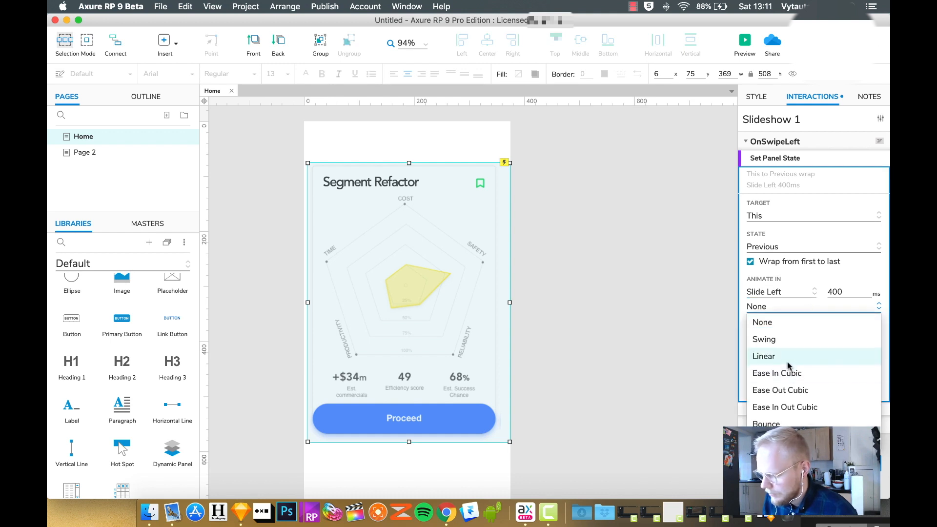
click(764, 356)
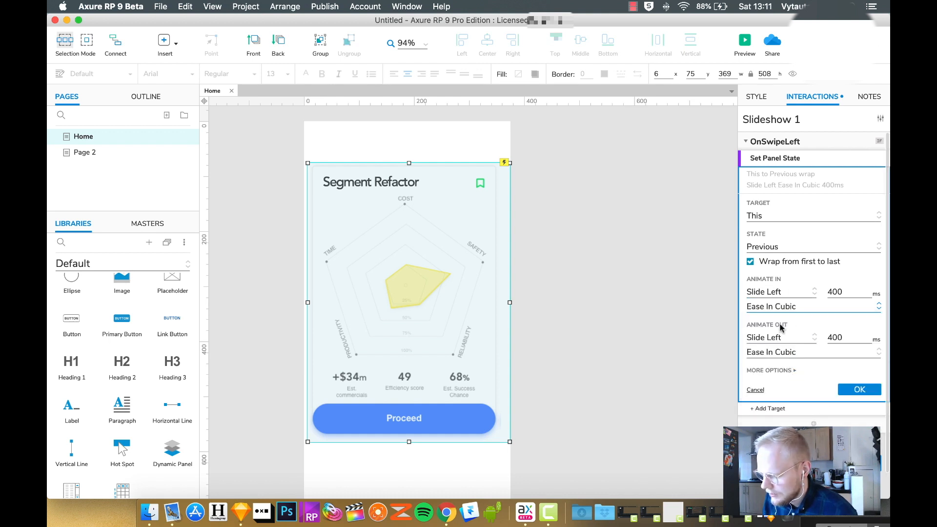
click(859, 389)
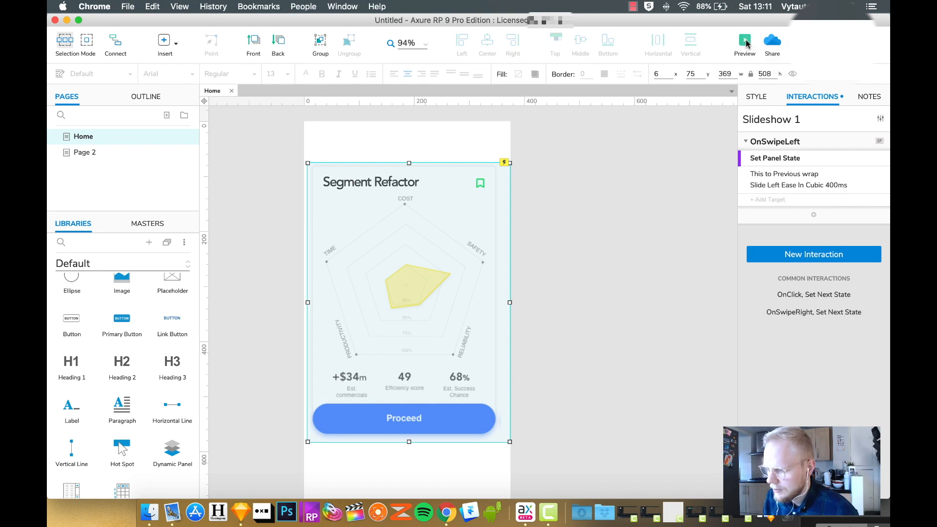
click(744, 45)
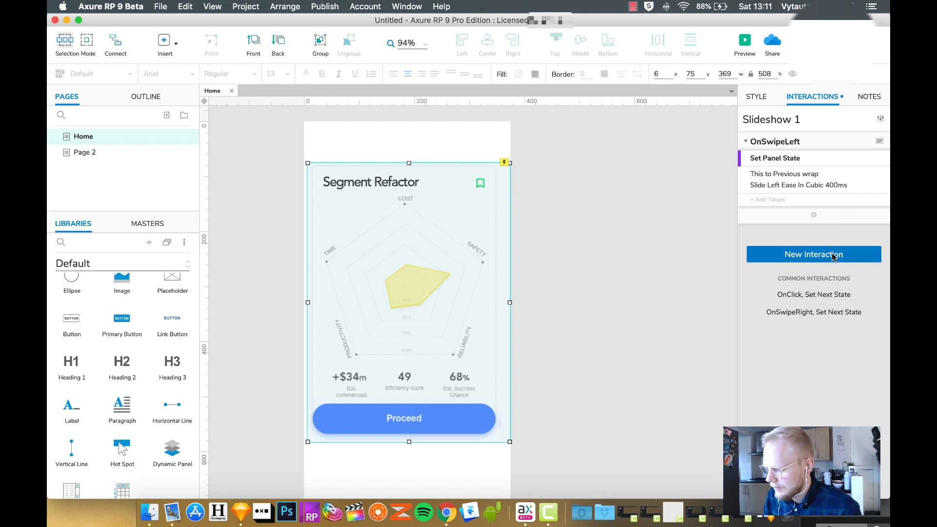
Paste the swipe-left action into OnSwipeRight, switching to Next state and Slide Right.
click(813, 254)
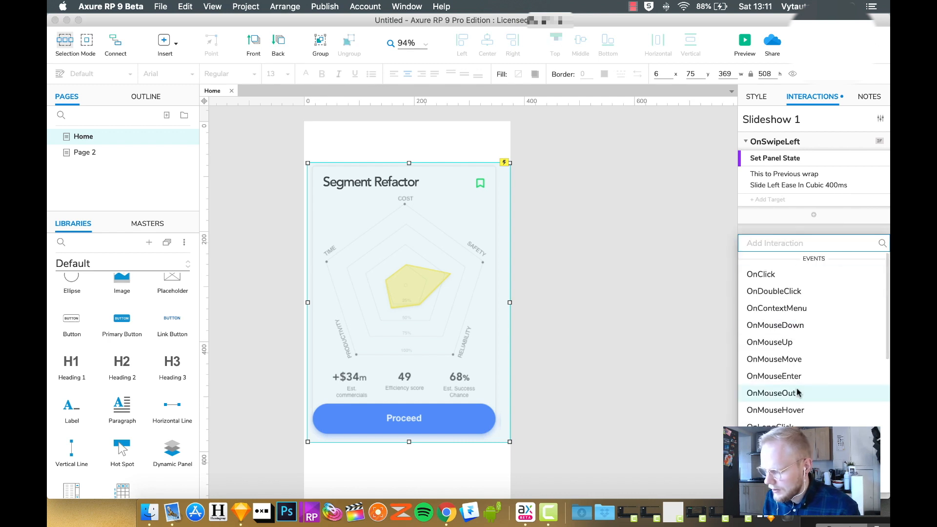
scroll(down, 3)
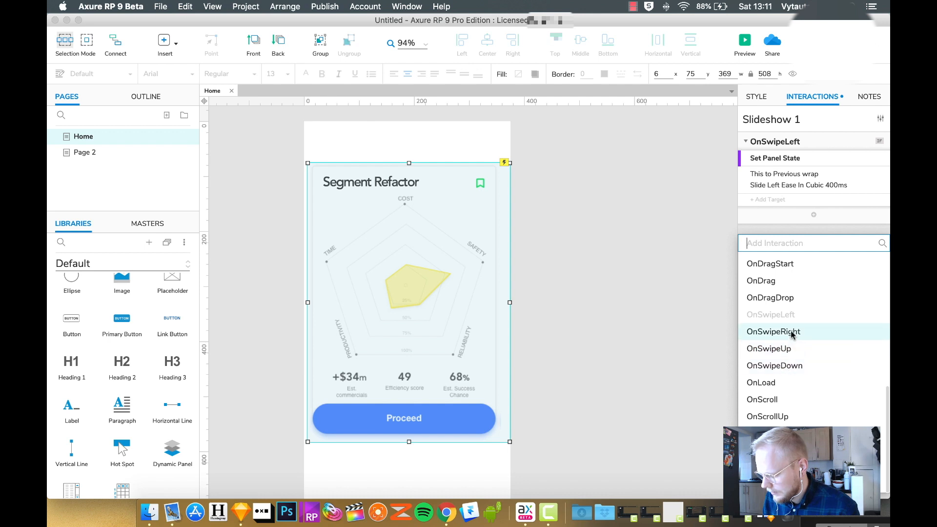
click(773, 332)
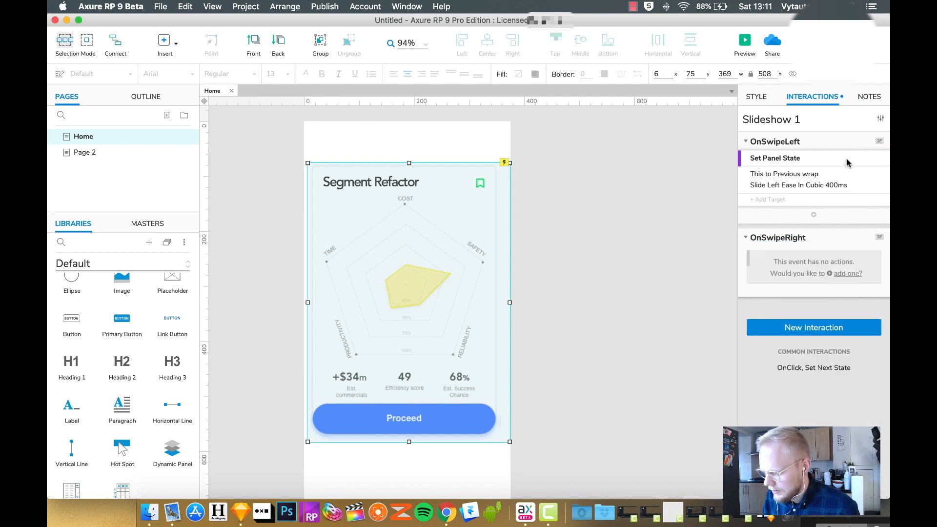
click(775, 158)
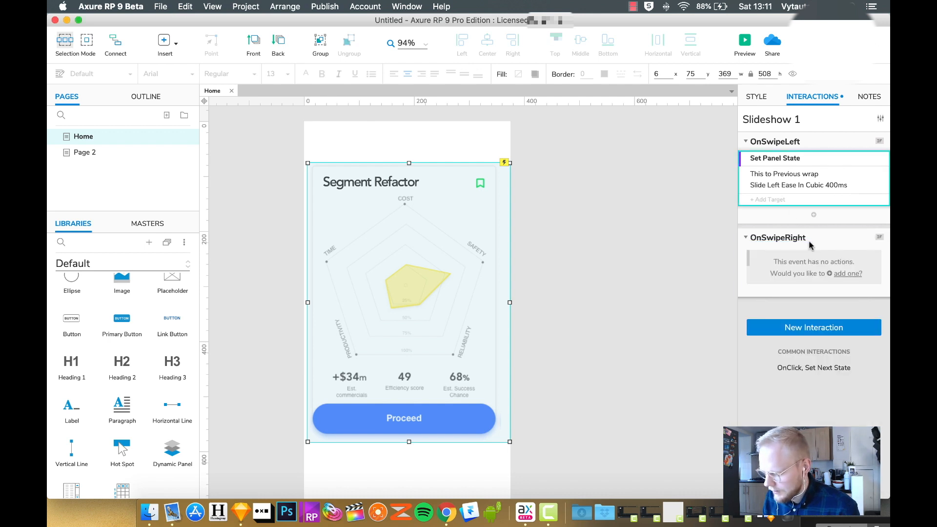
click(847, 273)
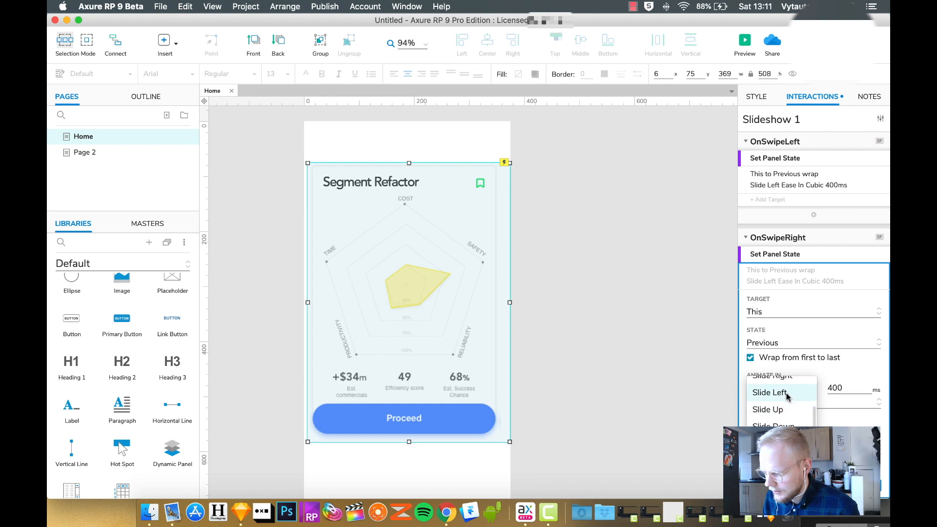
click(771, 388)
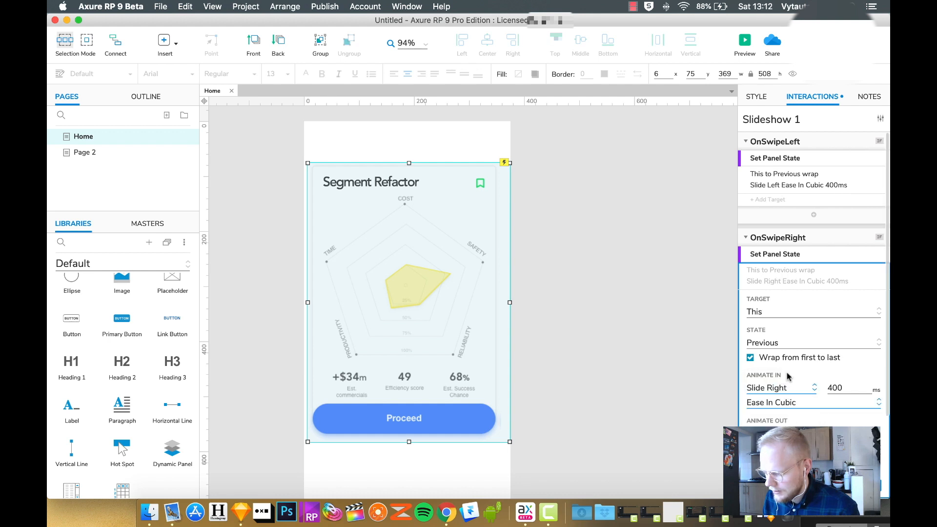
click(812, 343)
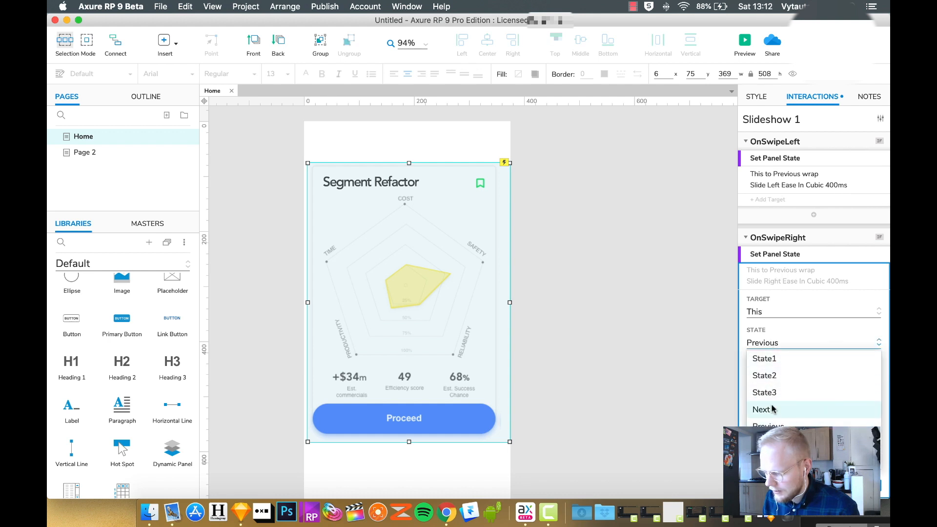
click(761, 410)
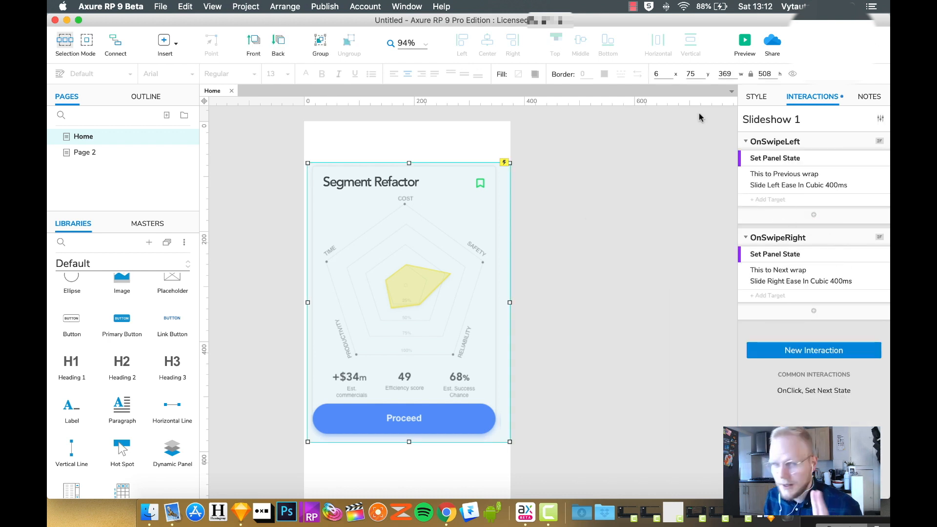
Preview the prototype in Chrome and swipe the card to the Subscribe slide.
click(744, 39)
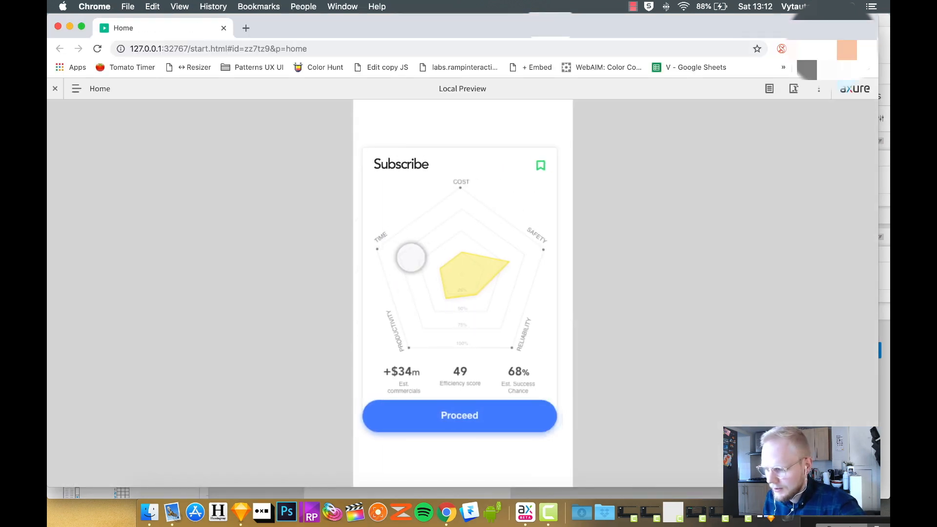
drag(411, 257, 468, 253)
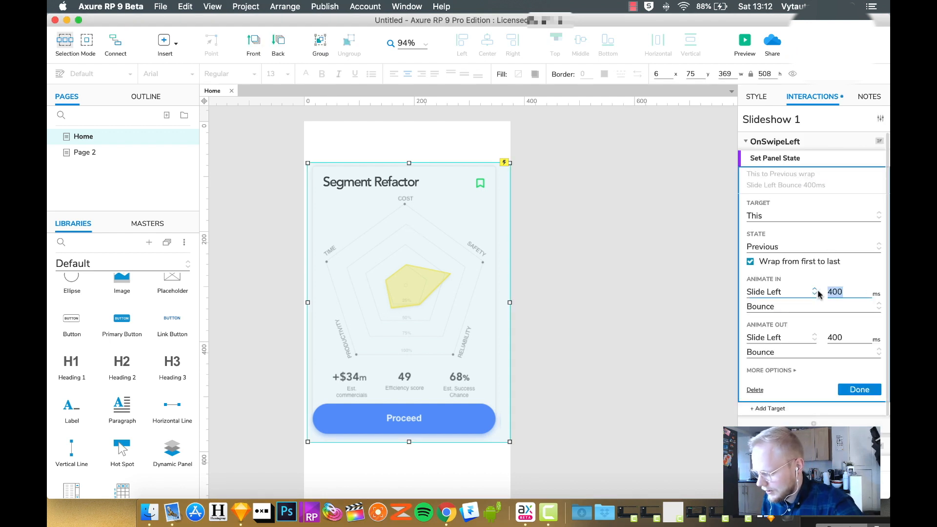
Switch the swipe-left easing from Bounce to Linear and preview again in Chrome.
click(812, 306)
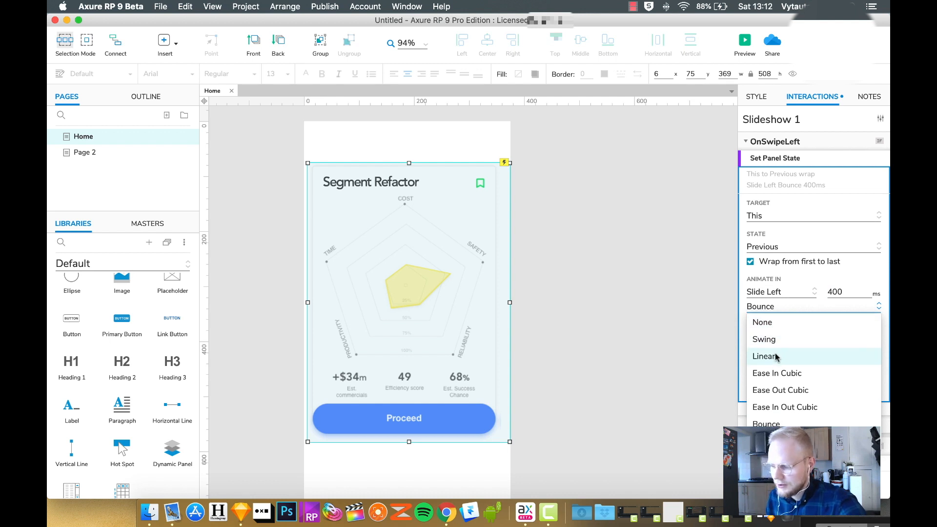
click(766, 356)
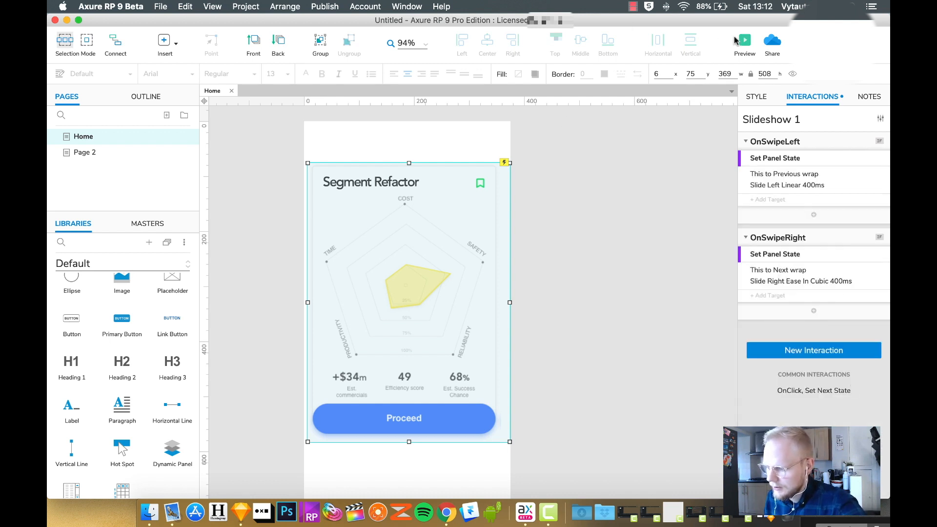
click(744, 40)
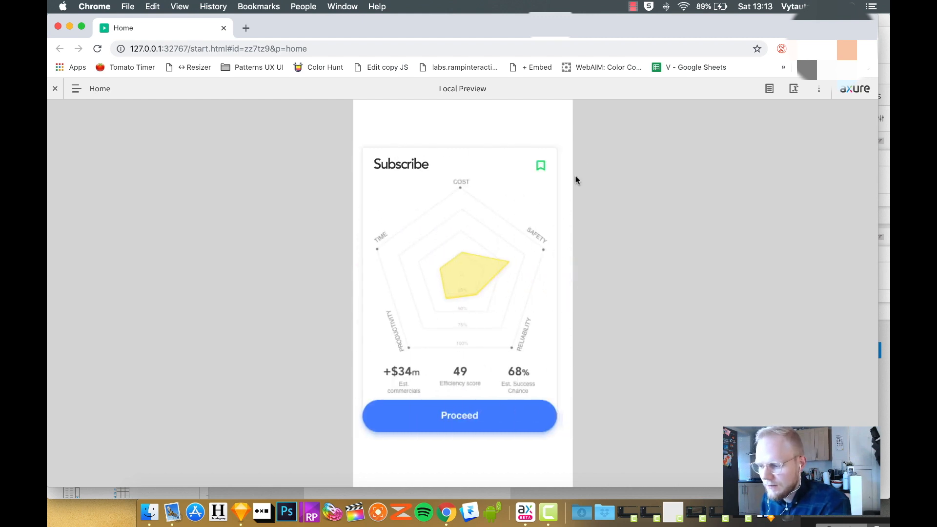
click(409, 163)
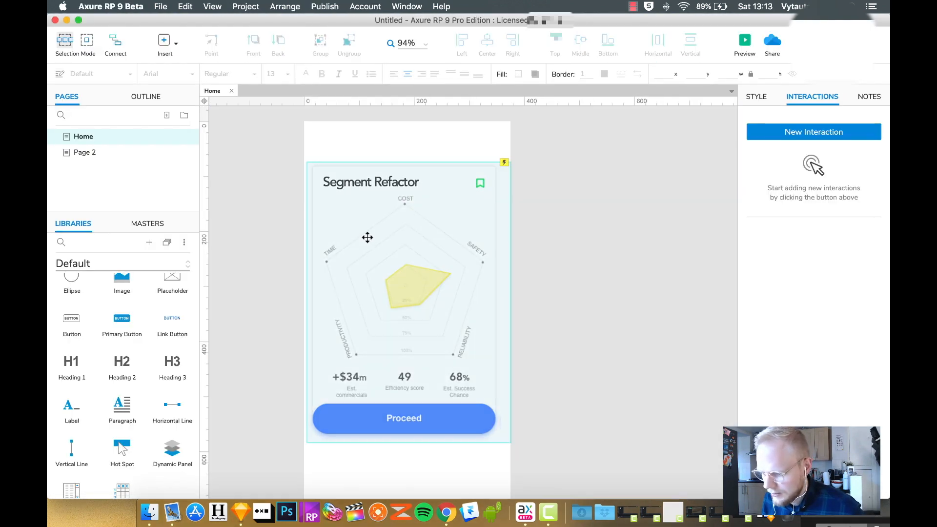
click(407, 292)
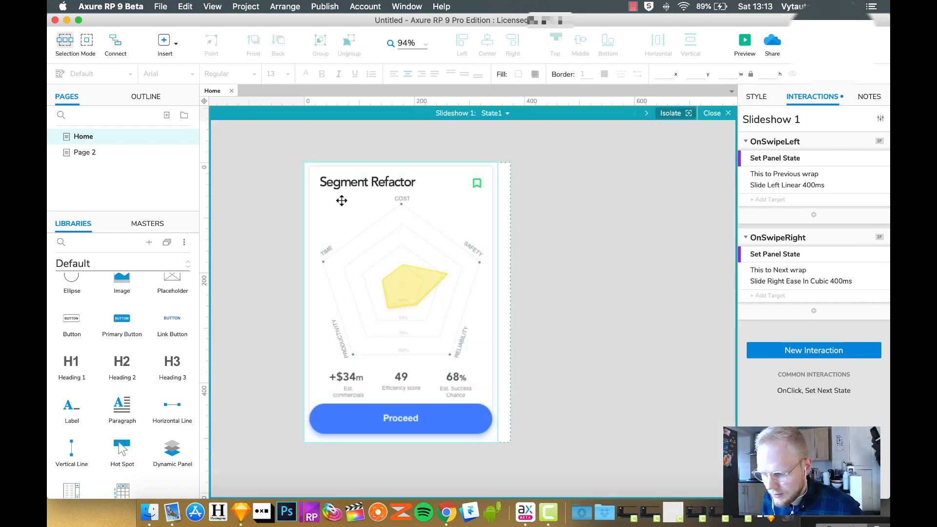
click(367, 181)
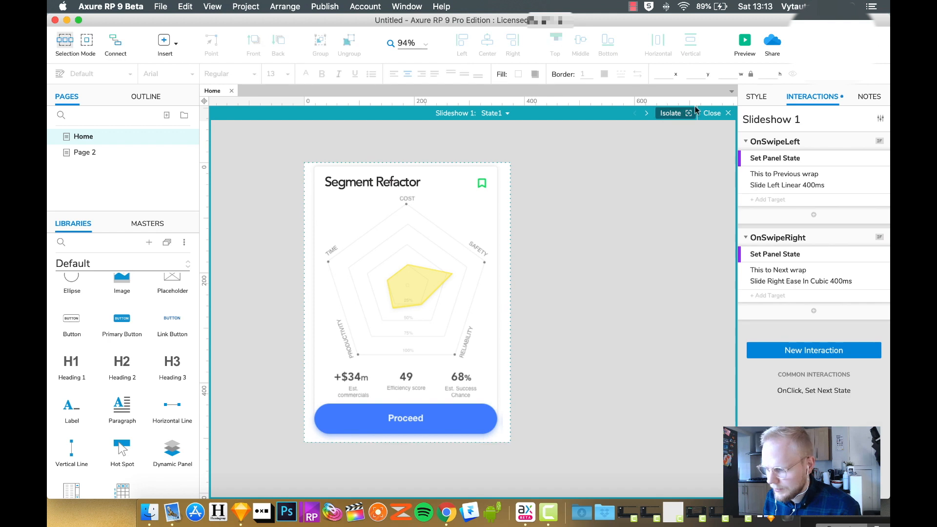
click(716, 113)
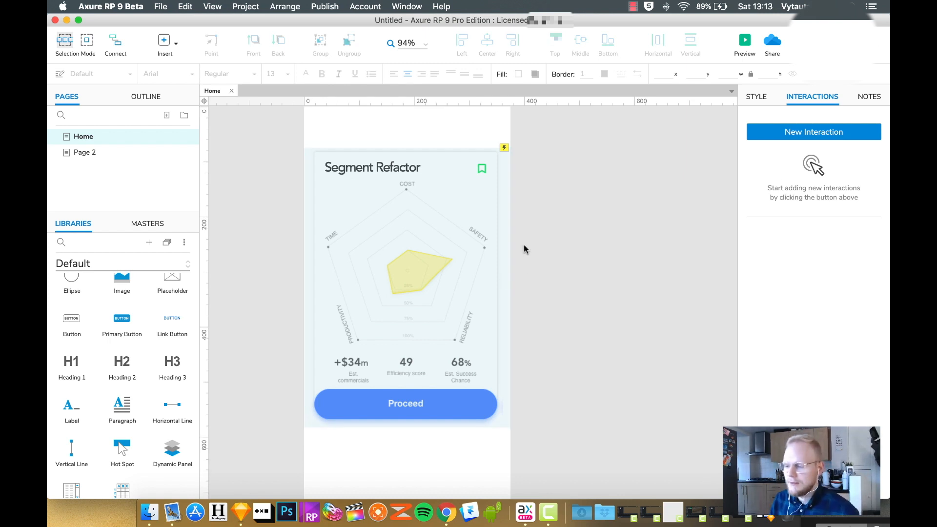
Draw three 18x18 bullet circles below the card, filling the first dark grey.
click(756, 96)
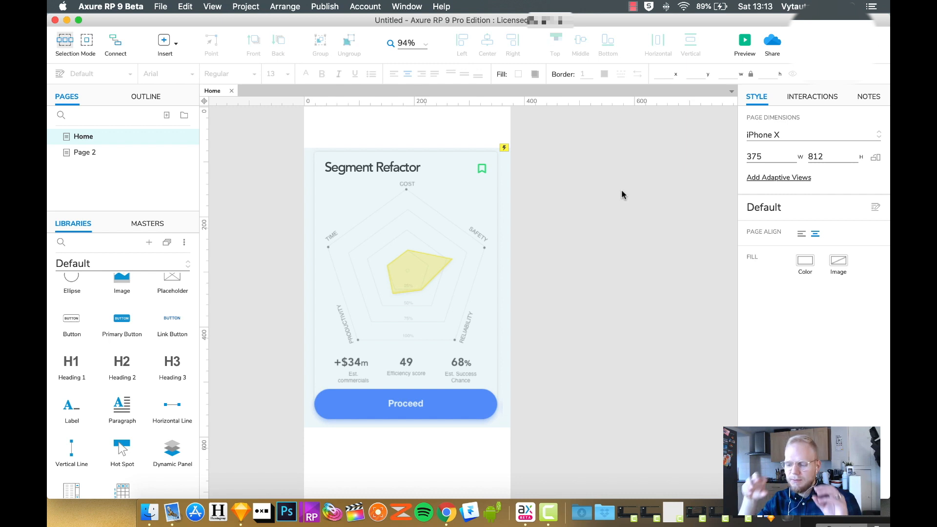
mouse_move(410, 456)
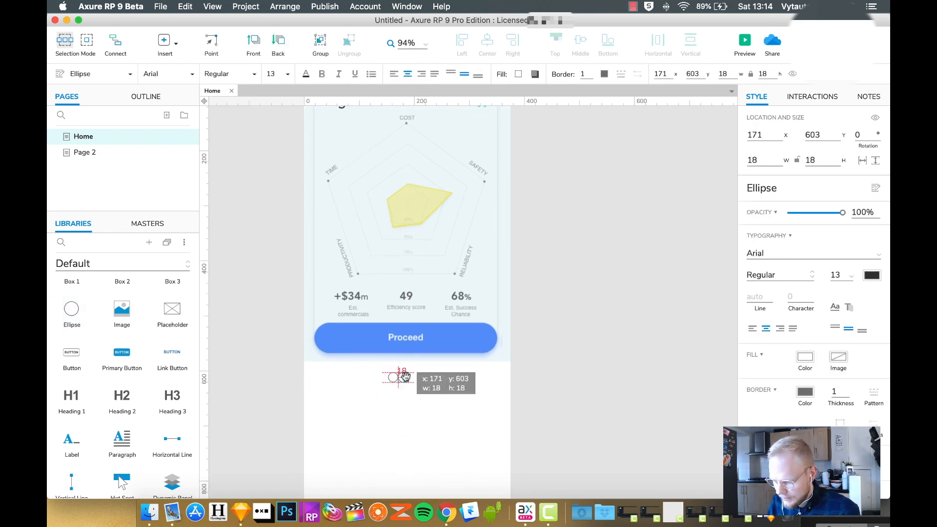
drag(400, 377, 412, 383)
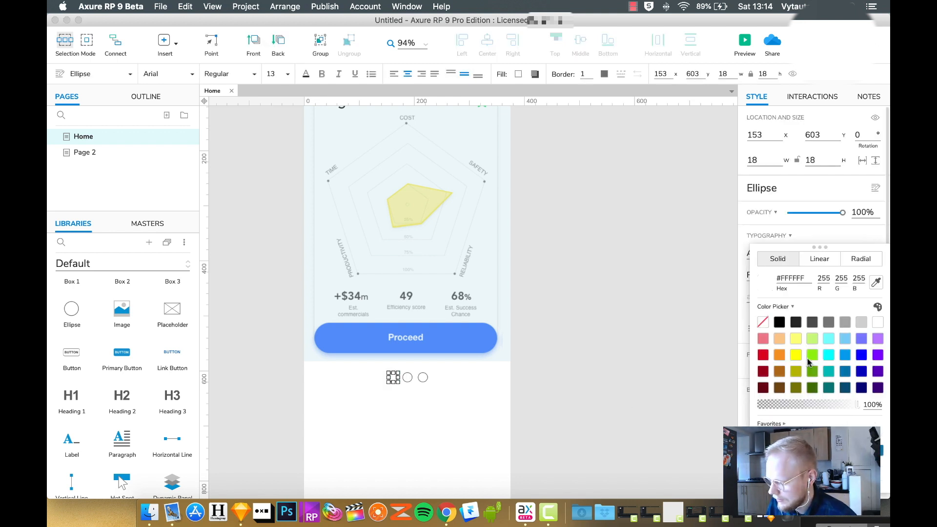
click(400, 427)
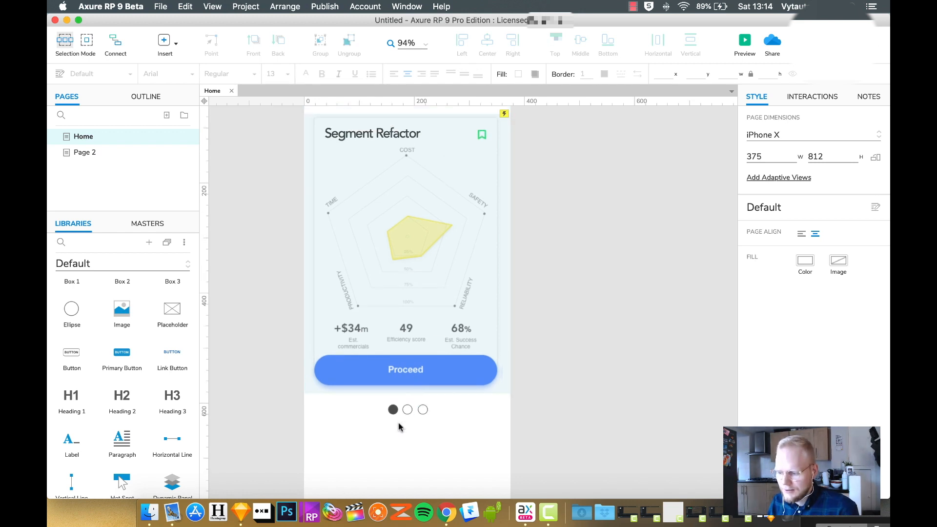
click(392, 409)
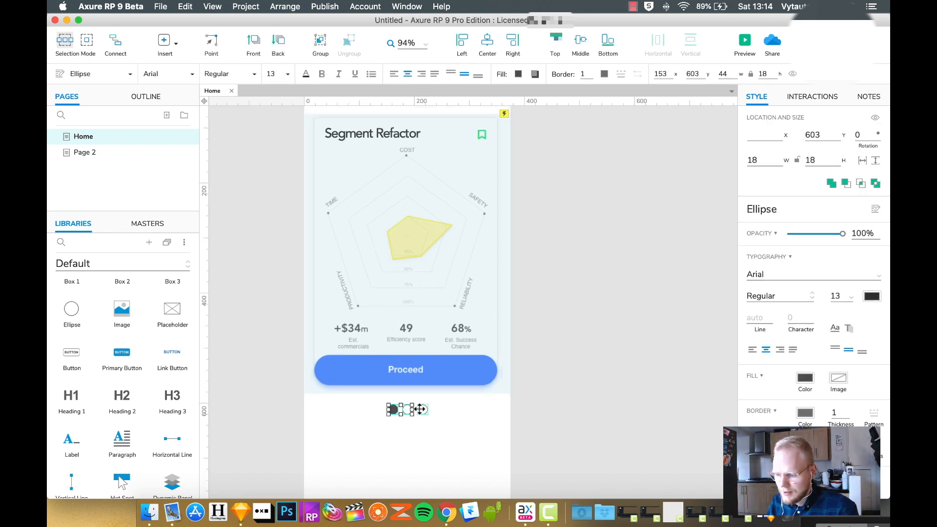
Turn the three selected bullet circles into a dynamic panel named Bullets.
right_click(407, 410)
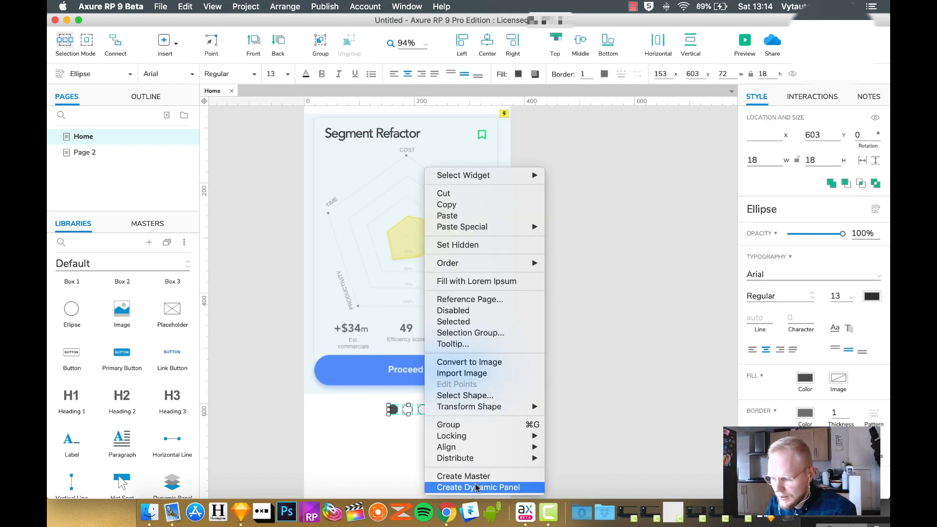
click(478, 487)
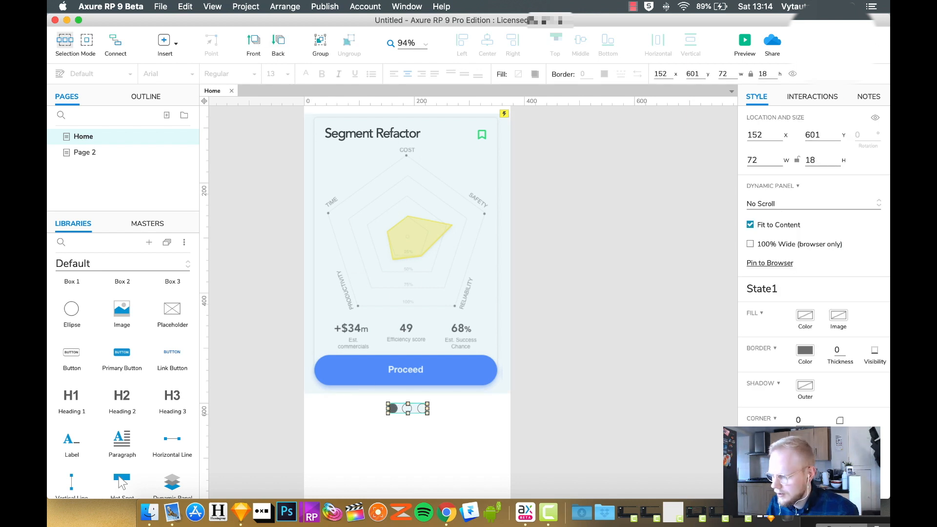
click(812, 96)
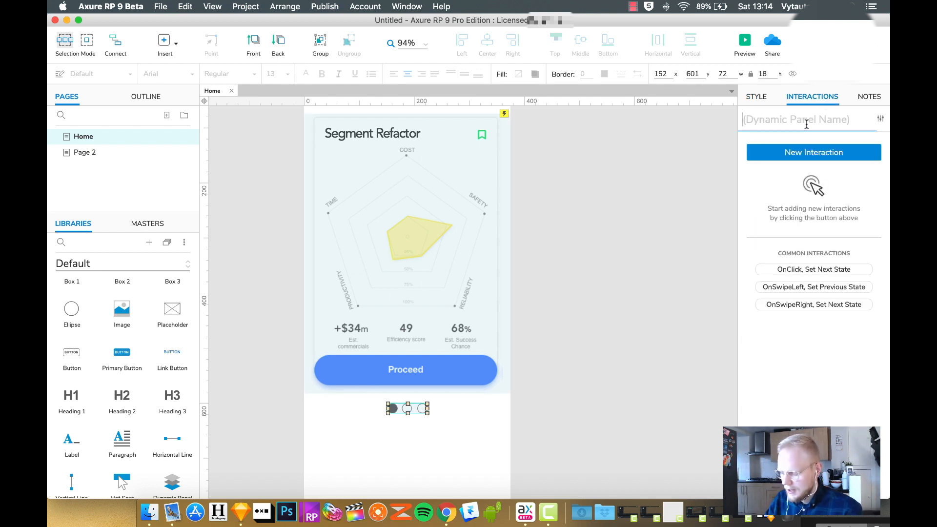
text(Bullets)
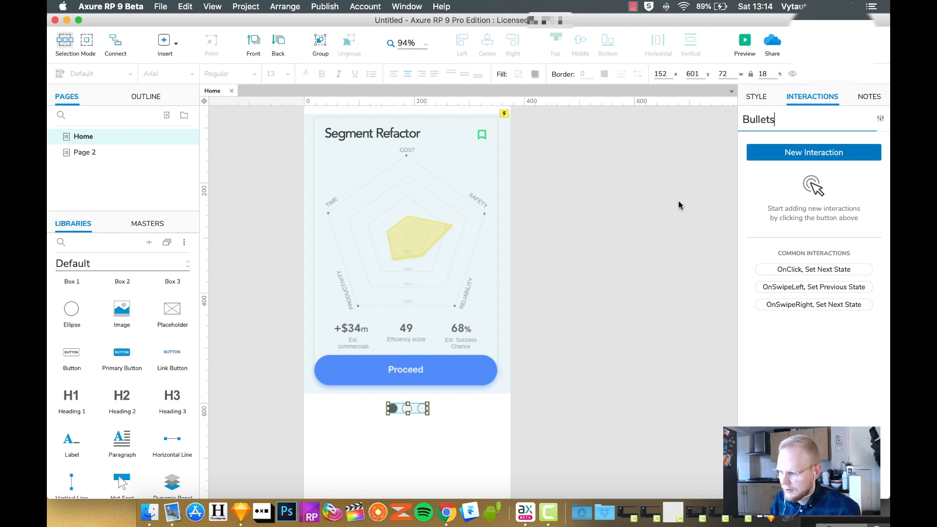
double_click(407, 408)
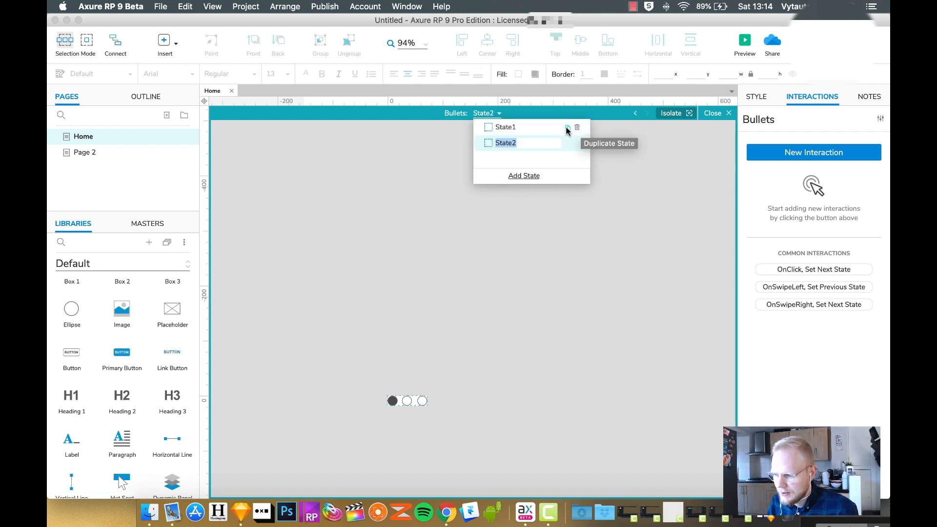
Duplicate the Bullets state and recolour the middle bullet's fill in the new state.
click(567, 127)
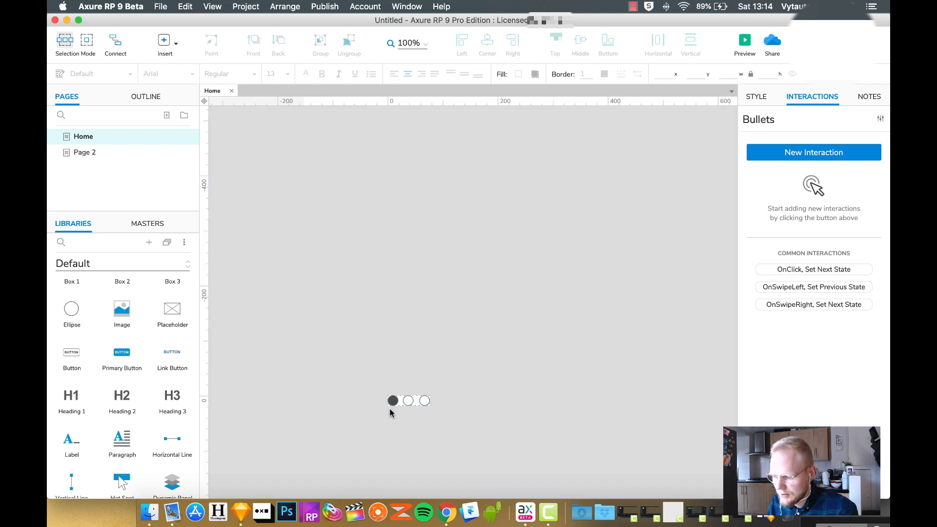
double_click(393, 401)
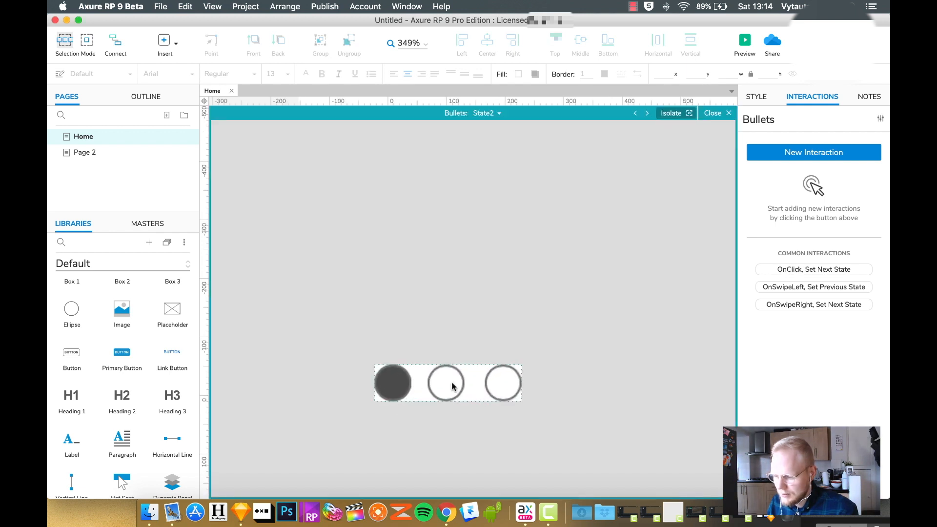
click(446, 382)
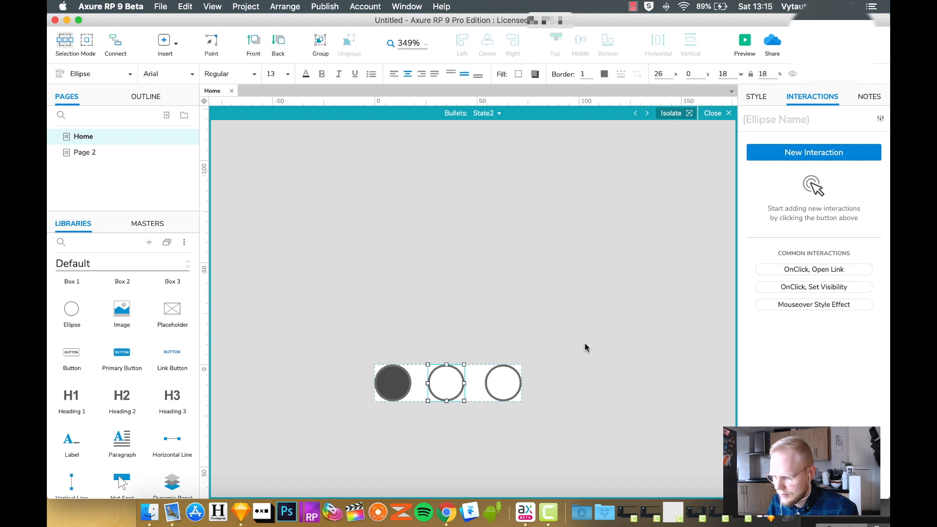
click(756, 96)
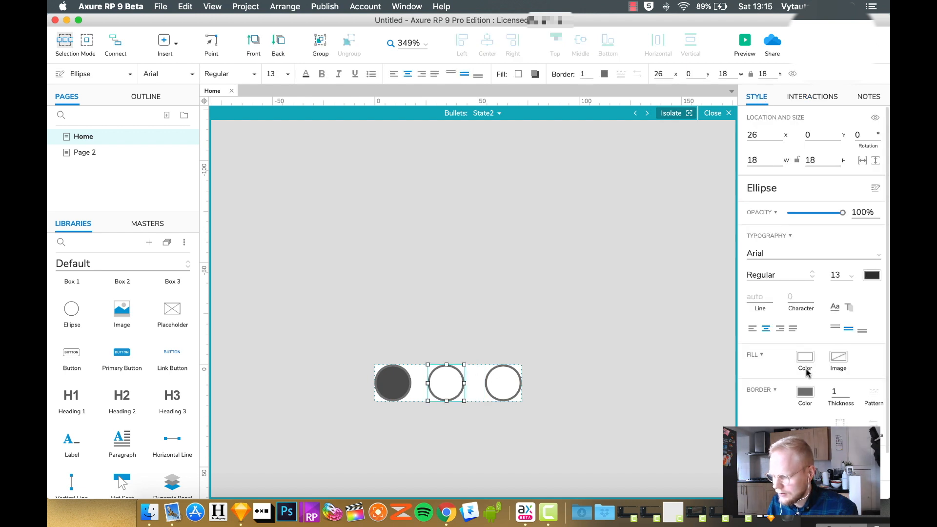
click(805, 357)
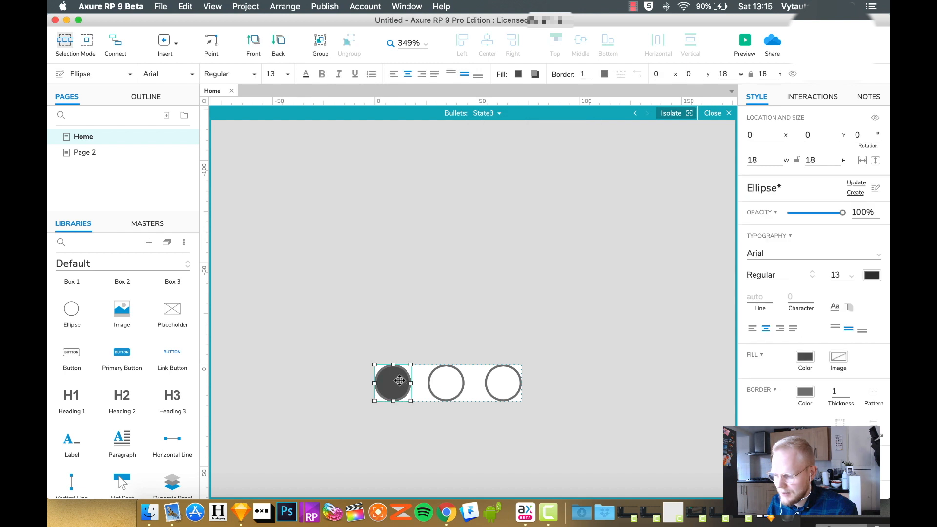
click(503, 383)
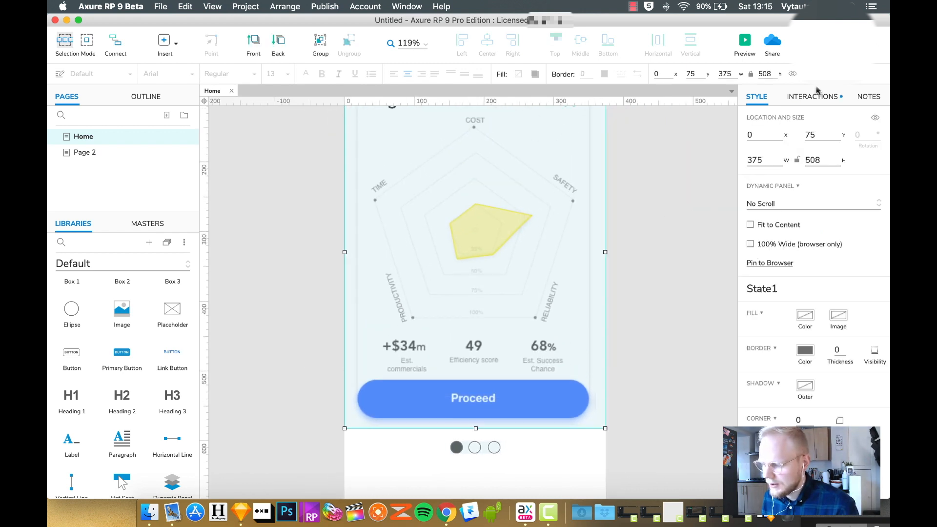
Add Bullets as a swipe-left target, setting it to Previous state with wrap.
click(813, 96)
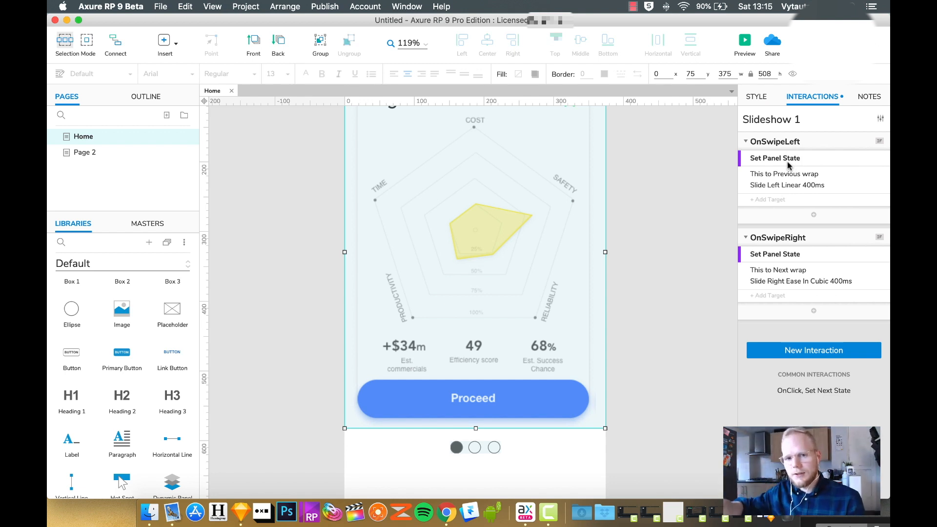
mouse_move(813, 215)
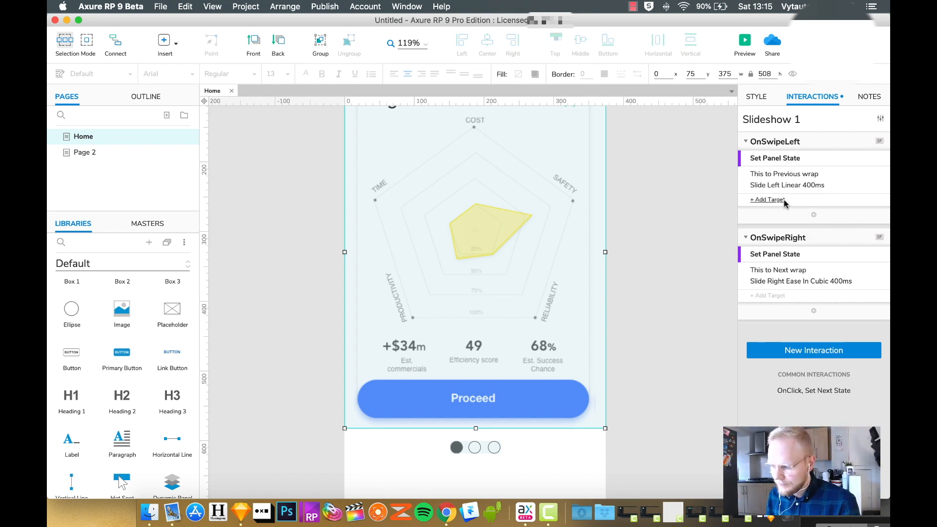
click(767, 199)
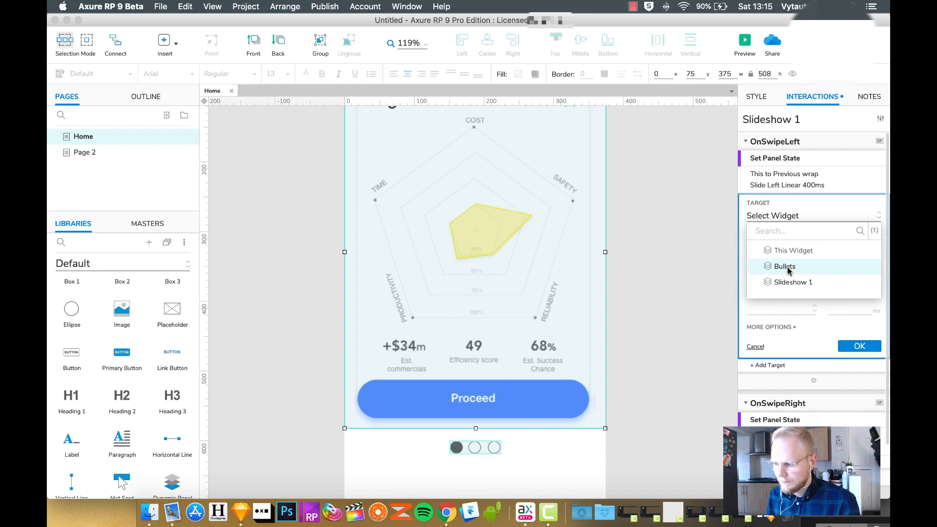
click(785, 266)
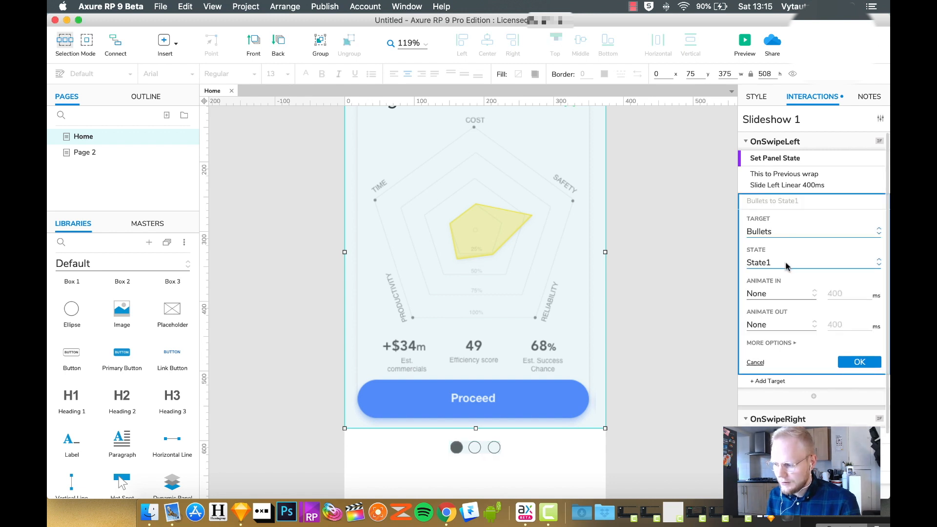
click(813, 263)
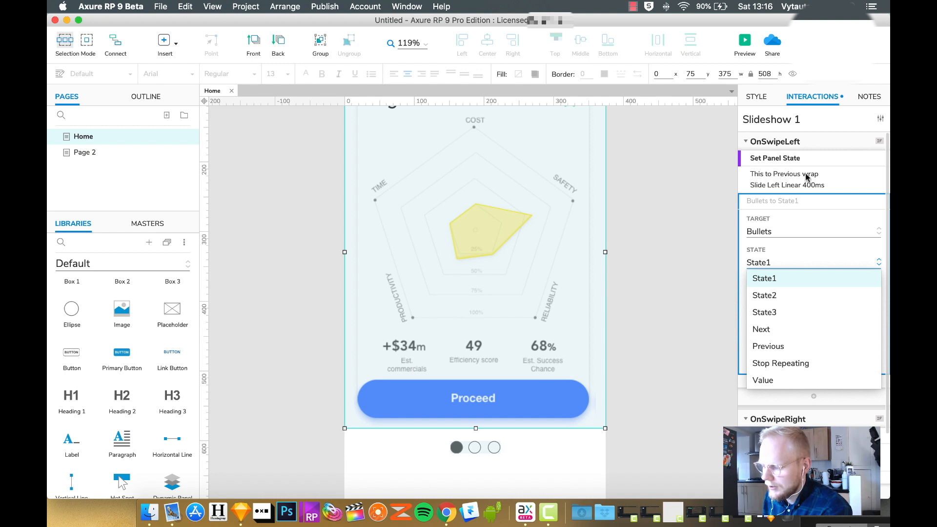
mouse_move(768, 346)
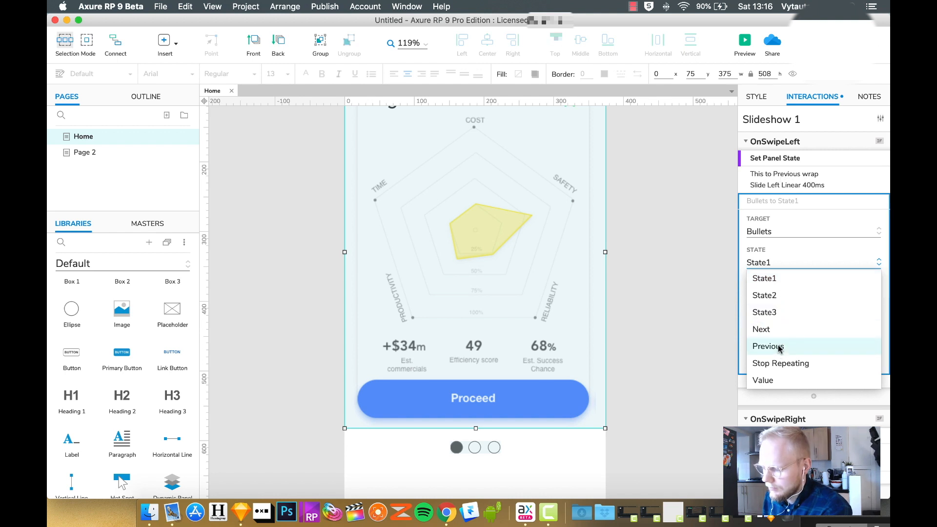
click(768, 347)
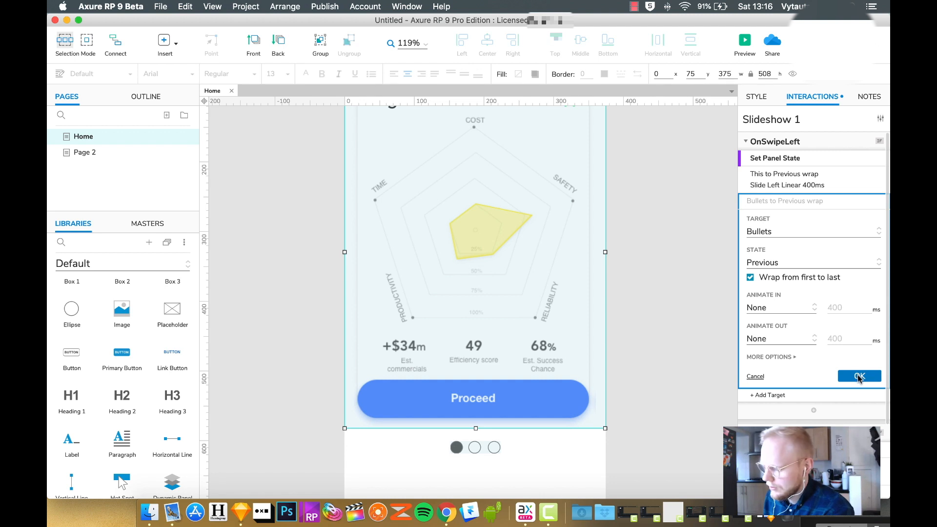
click(859, 376)
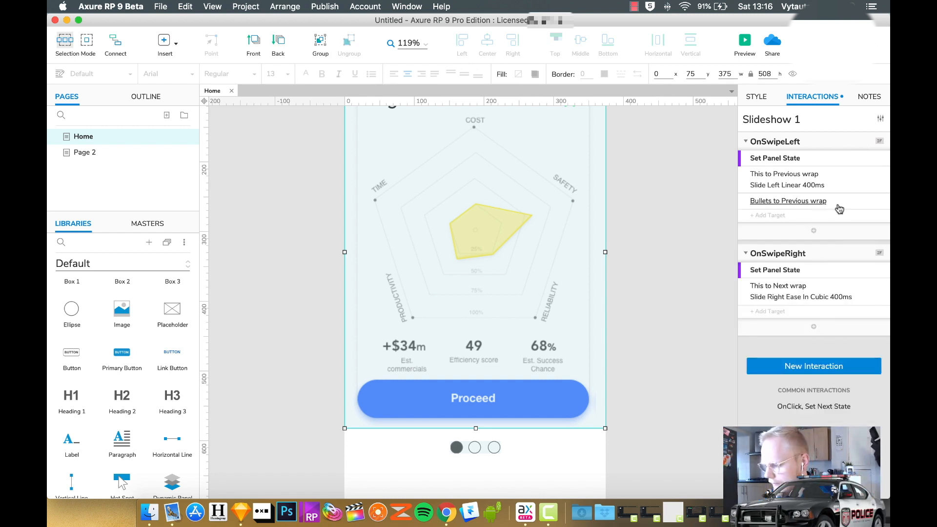
Add Bullets as a target of the swipe-right action.
click(788, 200)
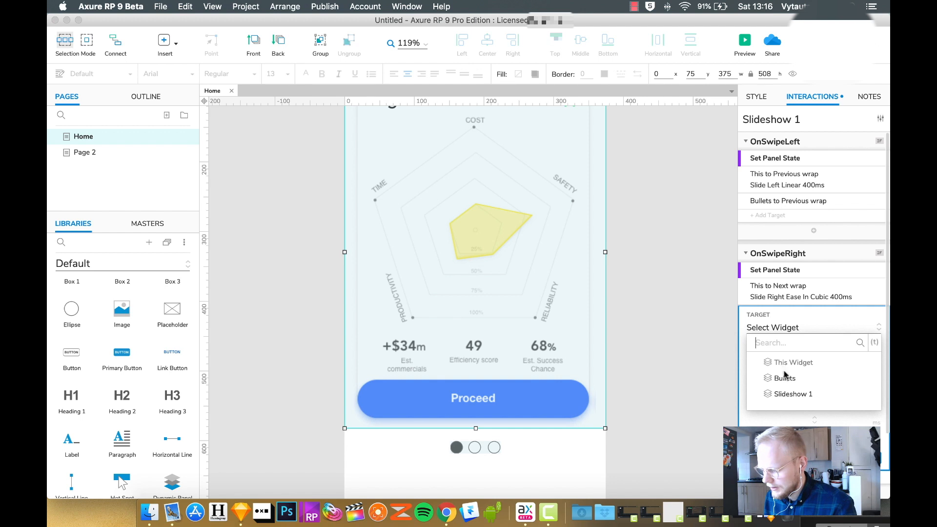
click(784, 378)
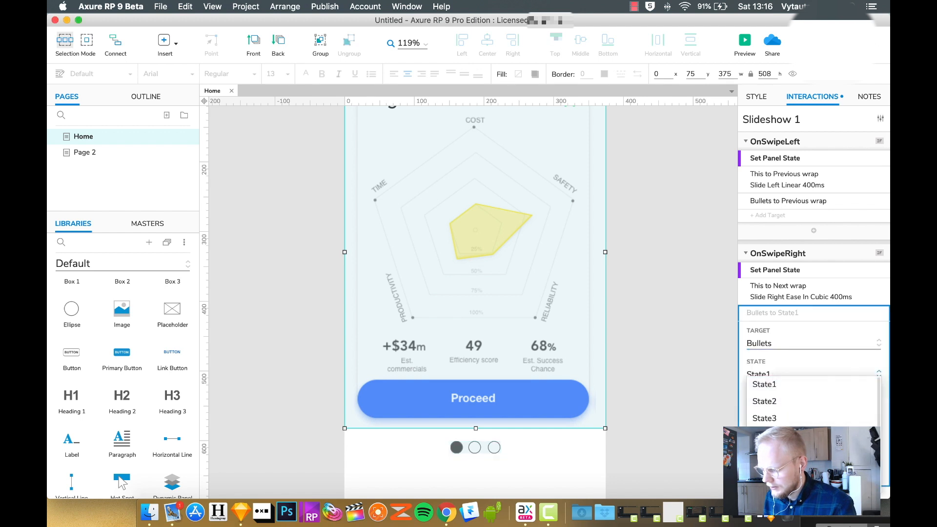
click(763, 373)
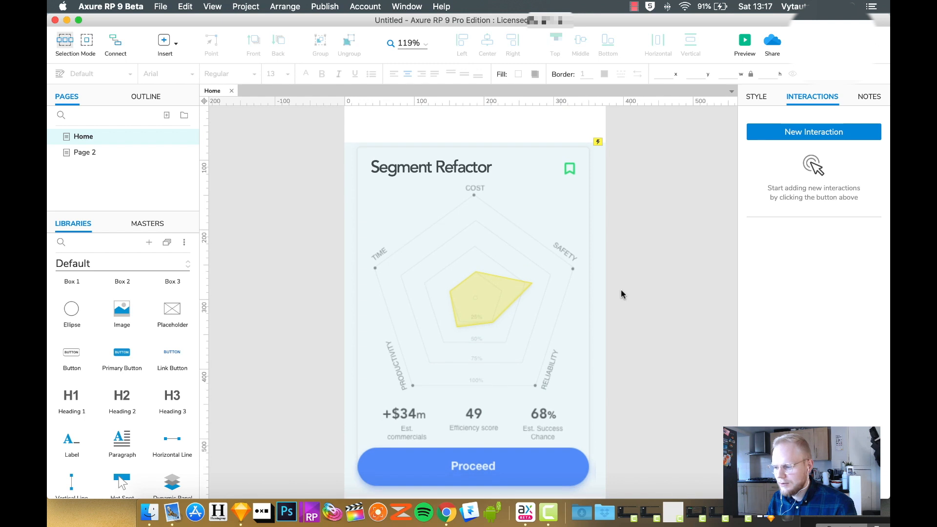
Position the black left and right arrow images on the card's edges, level with the radar chart.
scroll(down, 3)
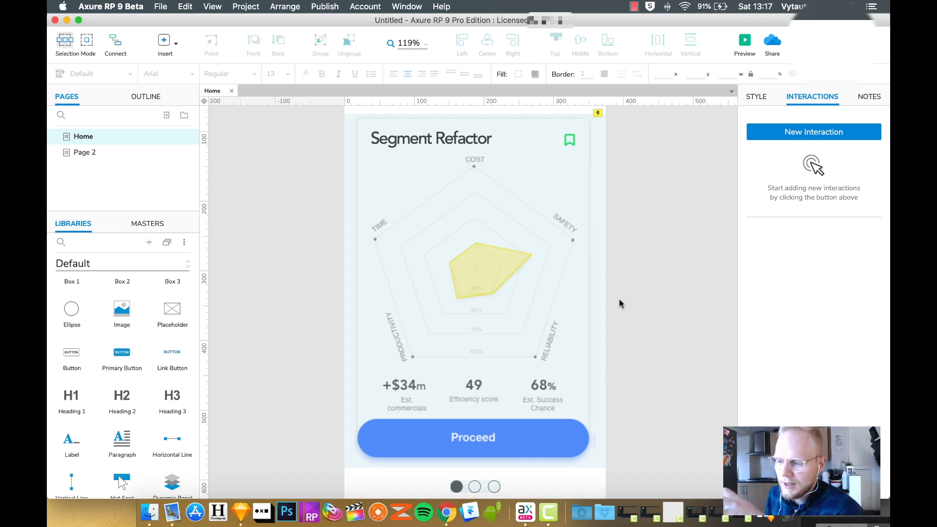
scroll(down, 3)
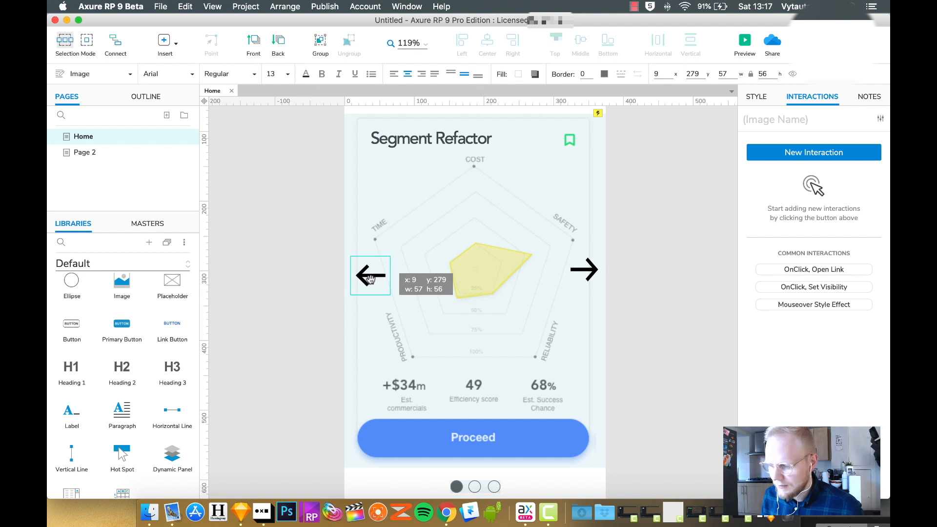
click(676, 321)
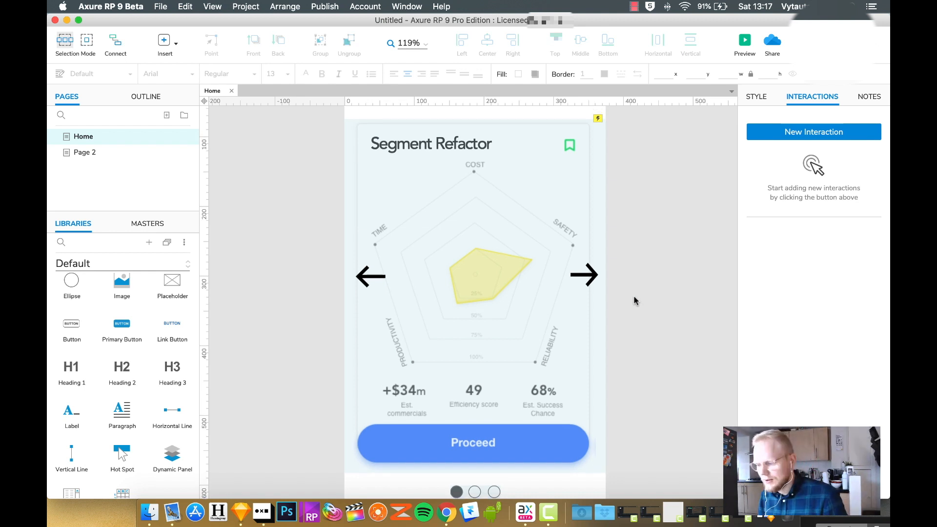
click(583, 275)
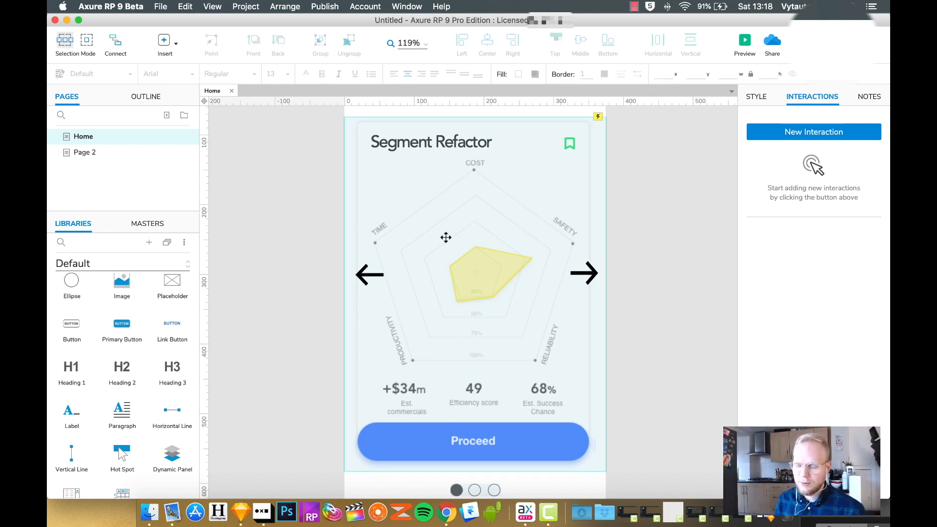
click(475, 269)
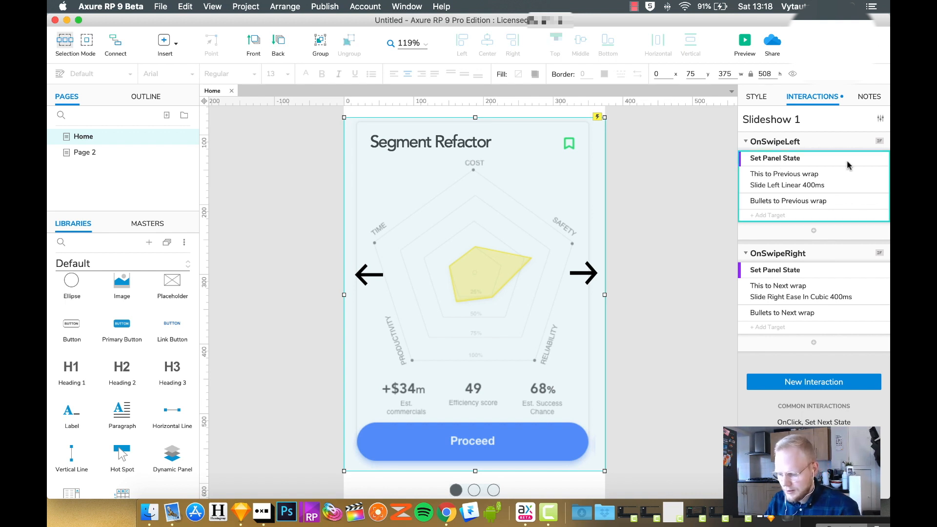
Give the left arrow an OnClick that sets Slideshow 1 to its previous state, sliding left.
click(369, 274)
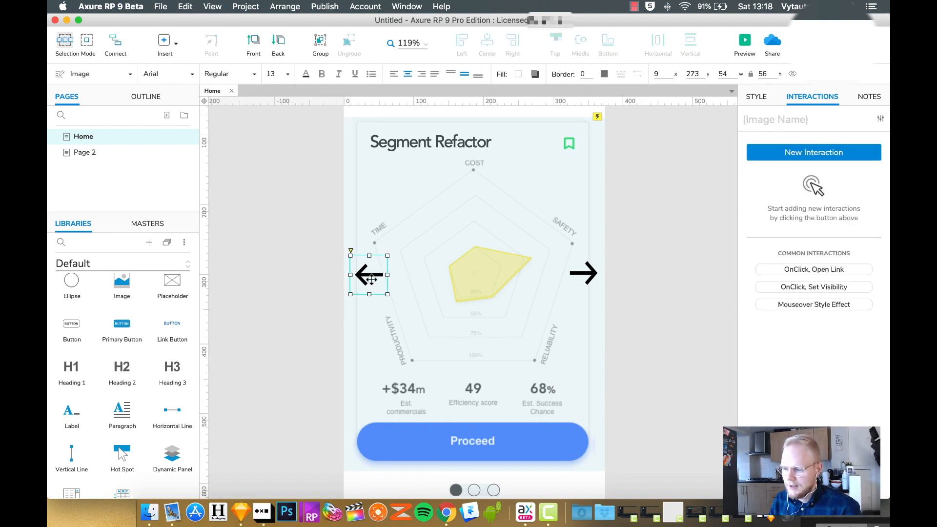
mouse_move(813, 152)
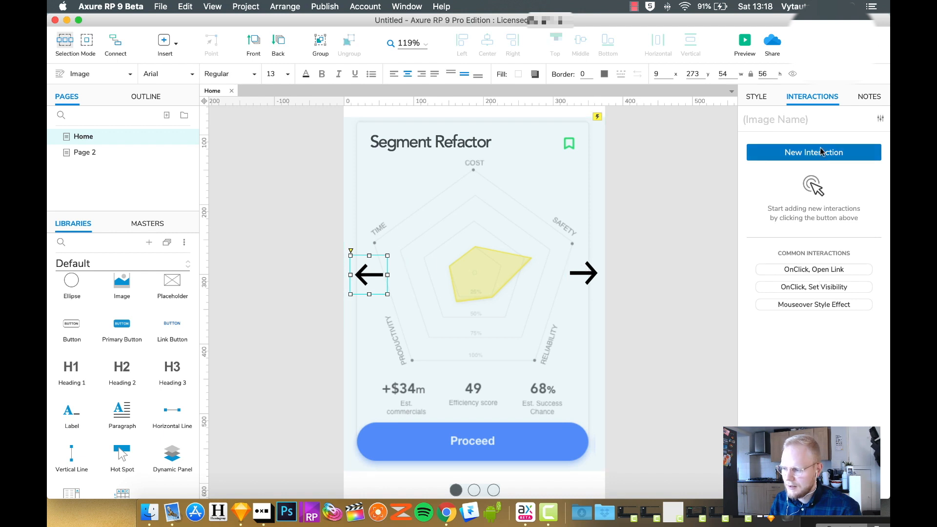
click(812, 152)
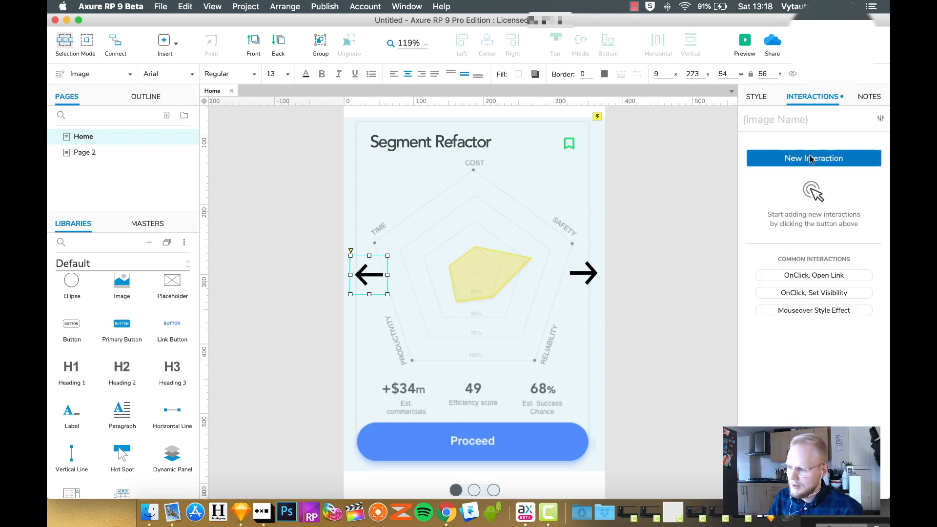
click(812, 158)
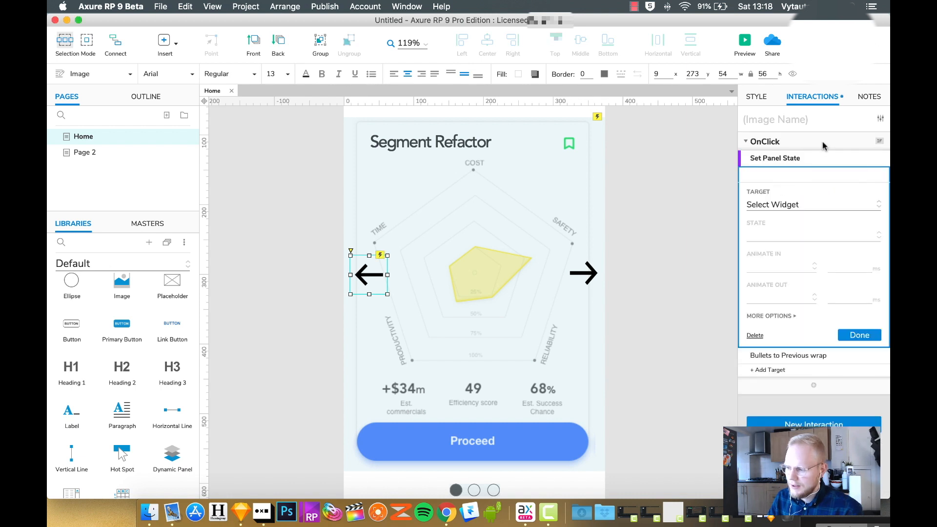
click(810, 205)
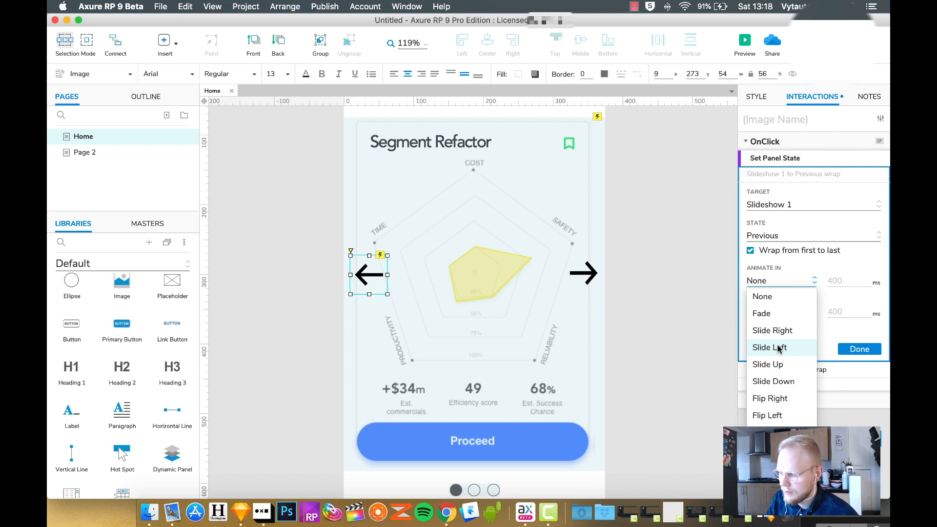
click(770, 347)
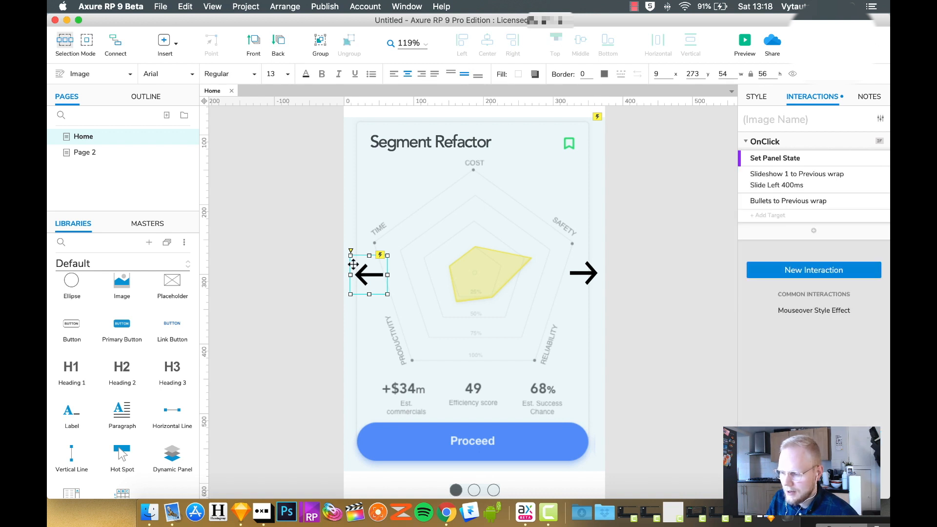
click(744, 39)
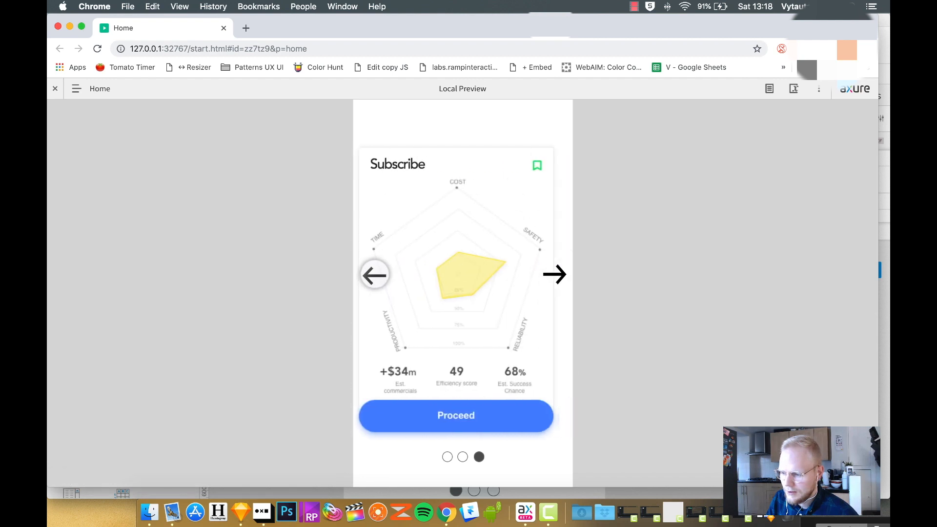
Click the preview's left arrow four times, confirming slides and bullets step back together.
click(375, 274)
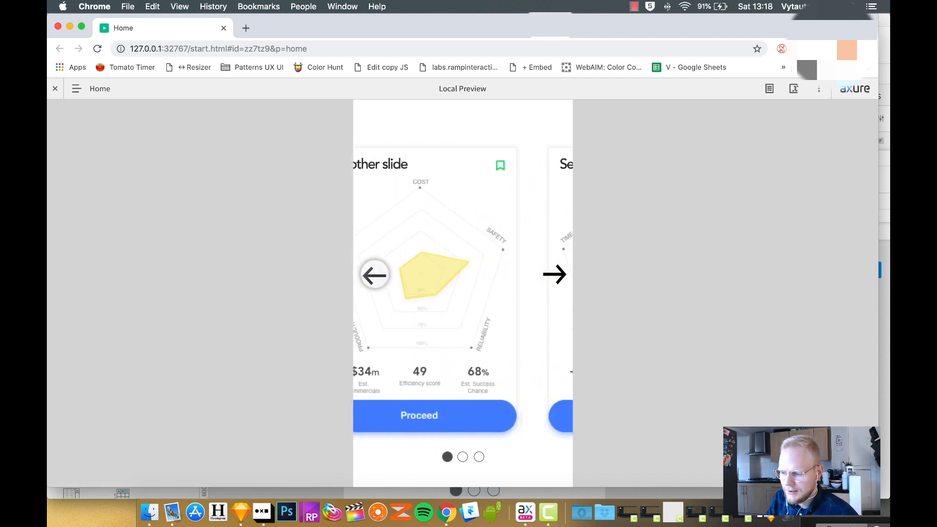
click(554, 274)
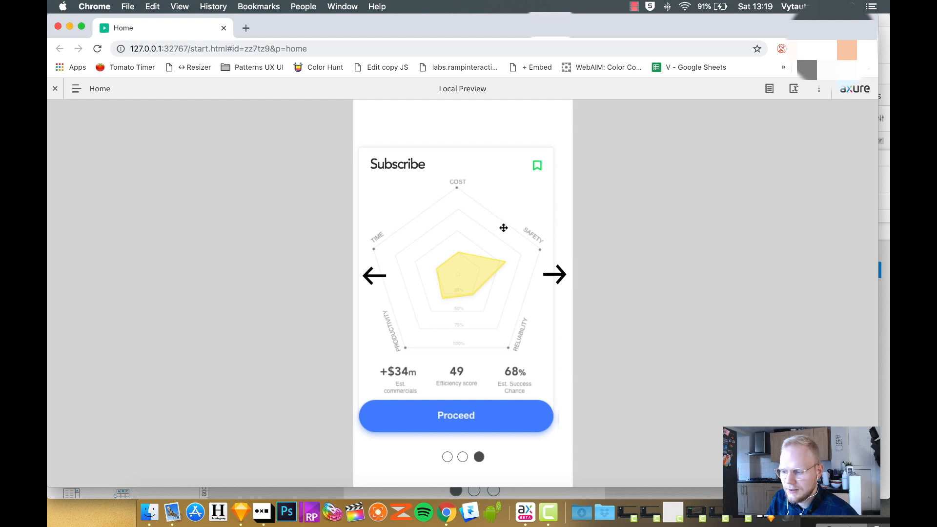
click(554, 275)
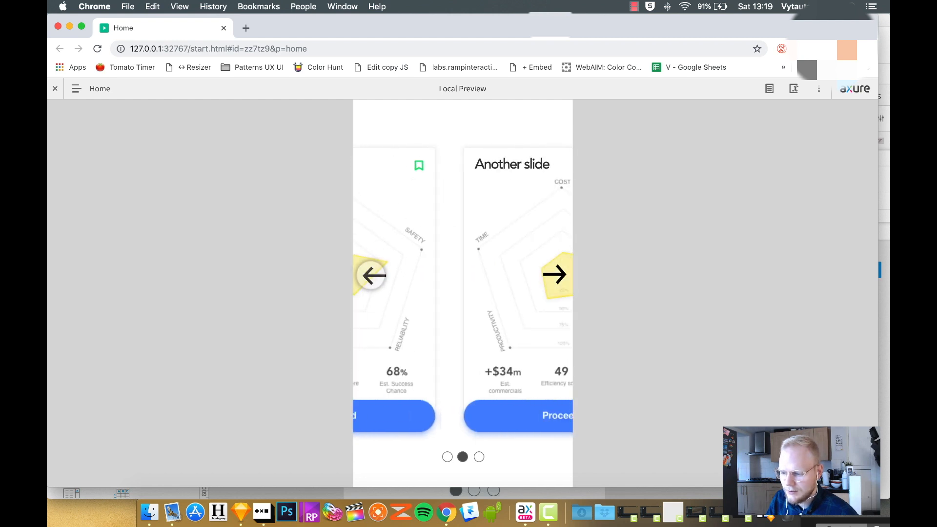
click(554, 275)
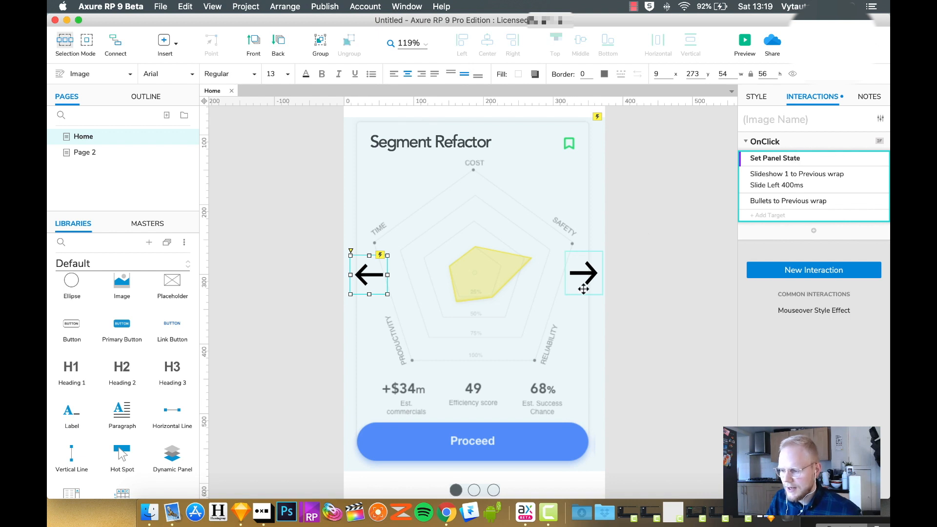
Select the right arrow image on the Axure canvas.
click(582, 274)
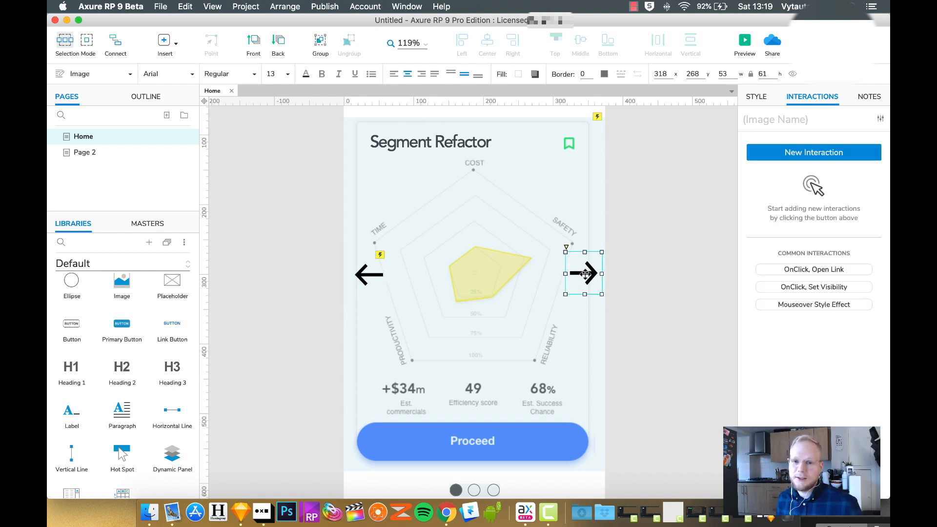